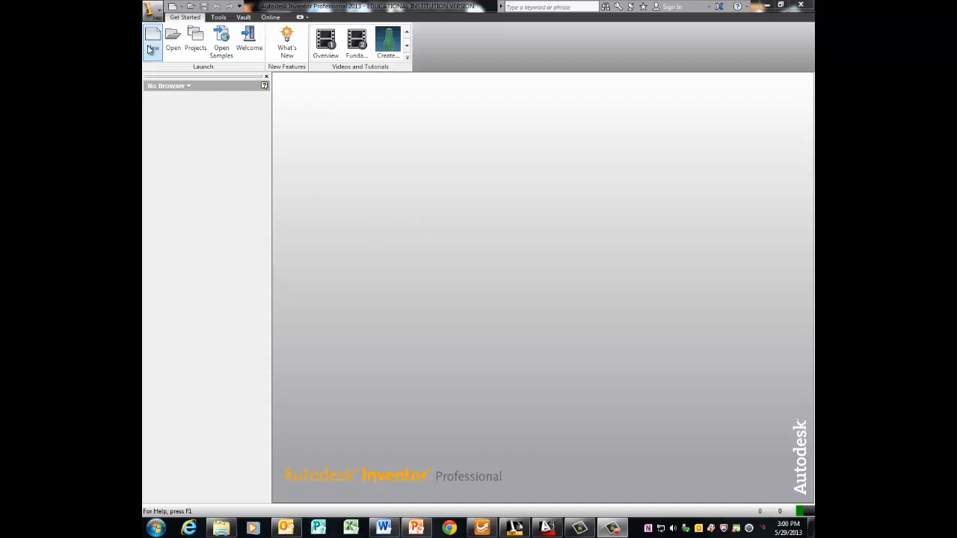
# Create a new part from the Standard (in).ipt template.
pyautogui.click(152, 37)
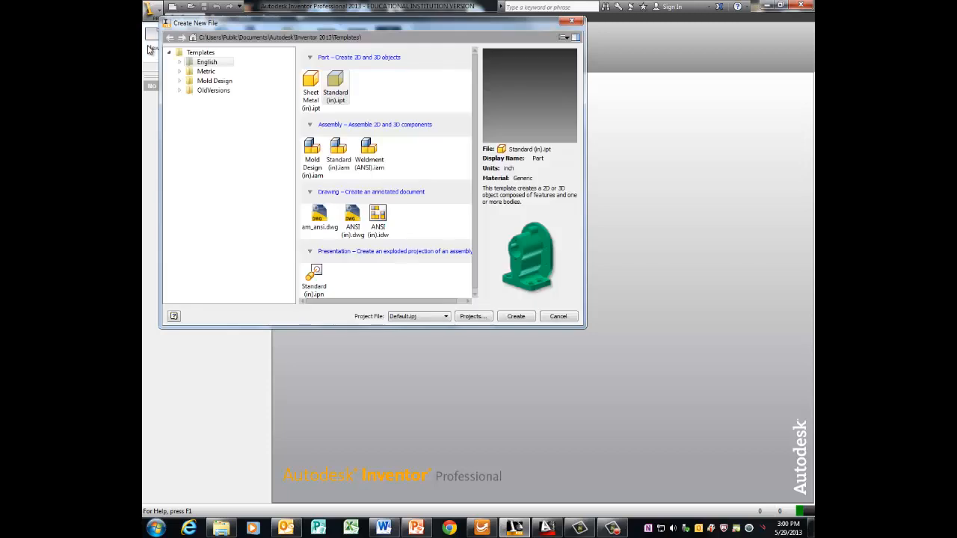
pyautogui.click(335, 84)
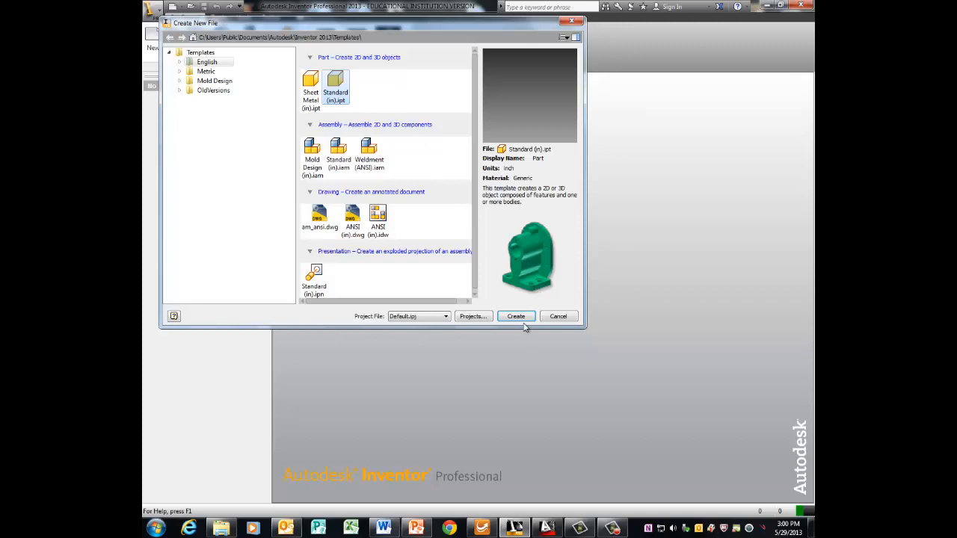
pyautogui.click(516, 315)
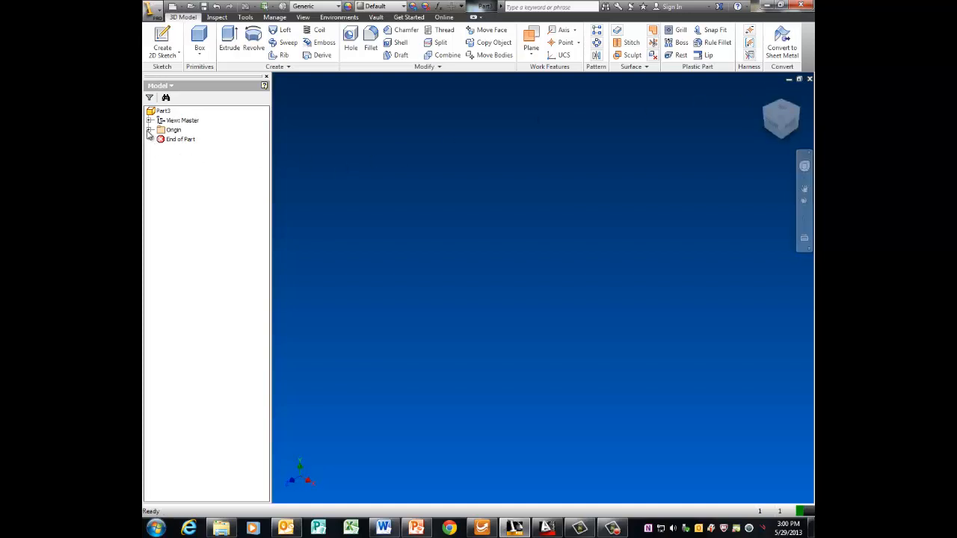
# Sketch a rectangle on an origin plane, dimensioned 2.570 wide by 1.500 tall.
pyautogui.click(151, 130)
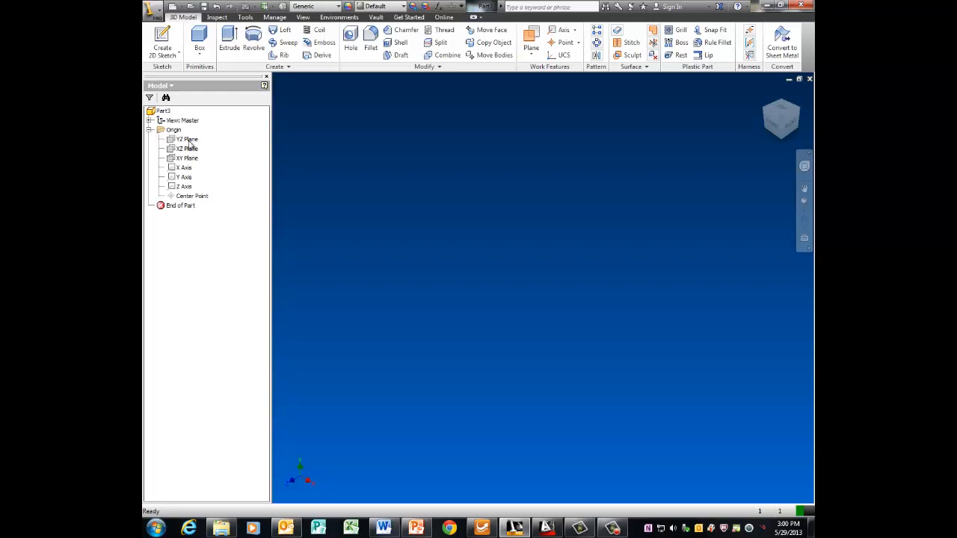
pyautogui.click(187, 158)
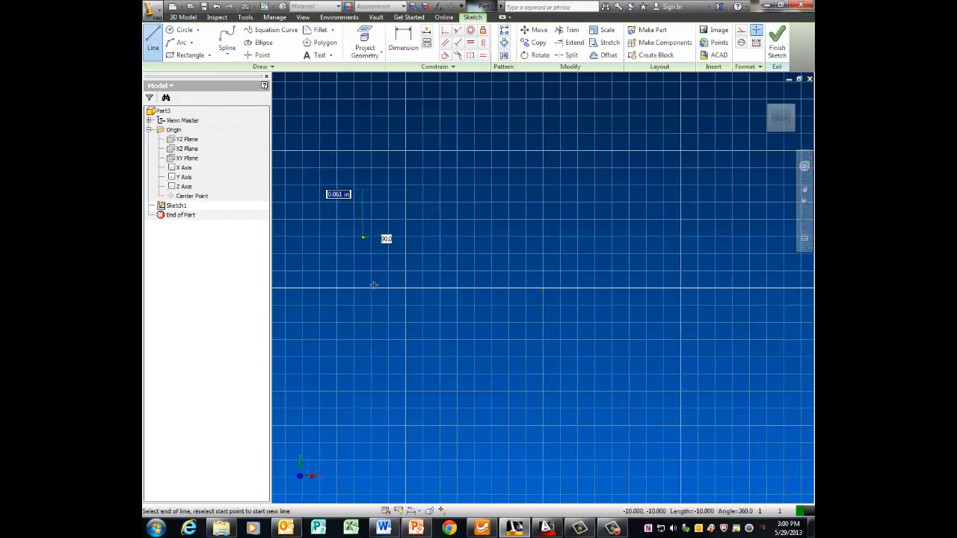
pyautogui.moveTo(363, 239); pyautogui.dragTo(602, 359)
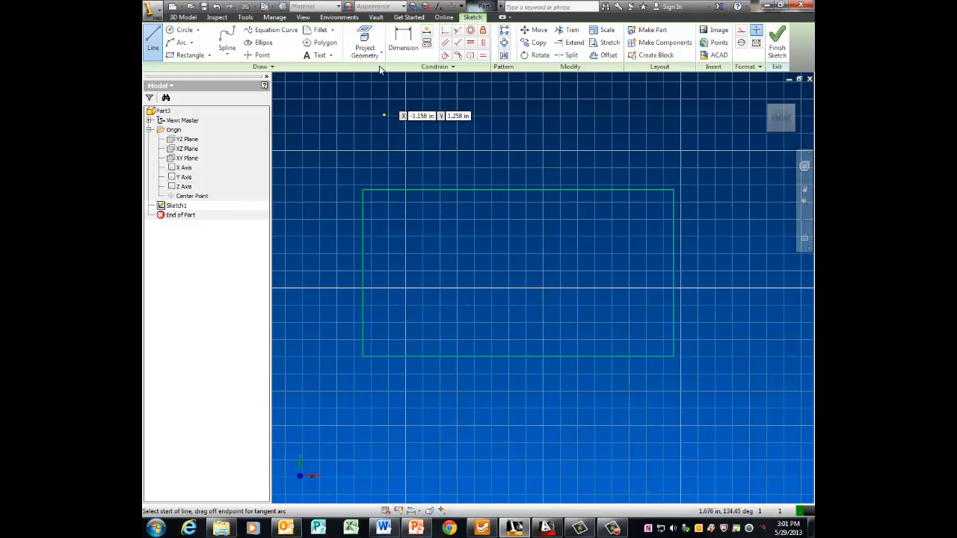
pyautogui.click(402, 37)
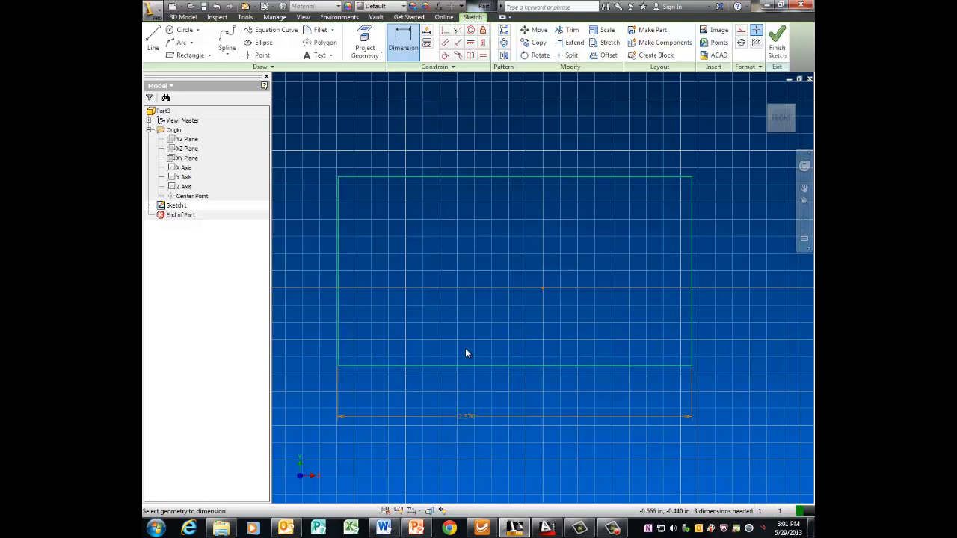
pyautogui.moveTo(602, 302)
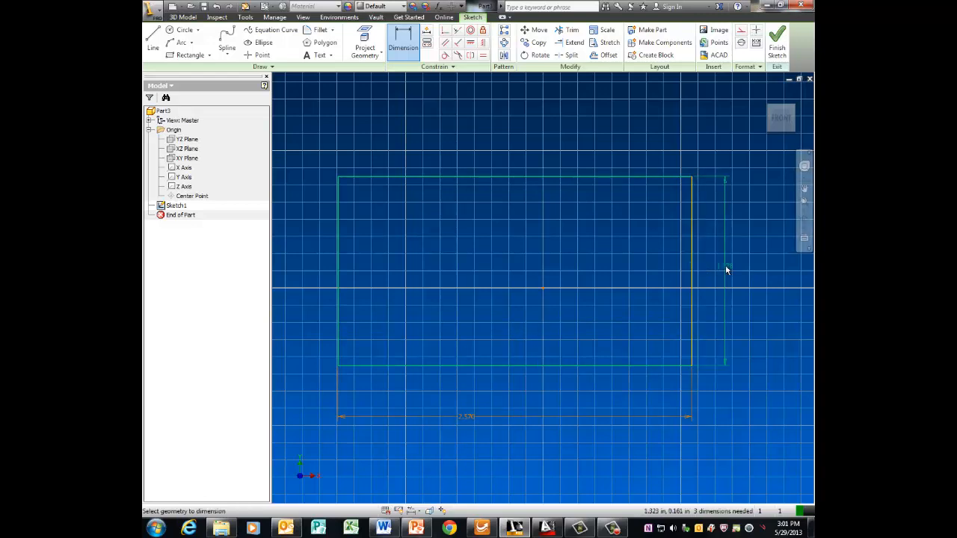
pyautogui.click(724, 269)
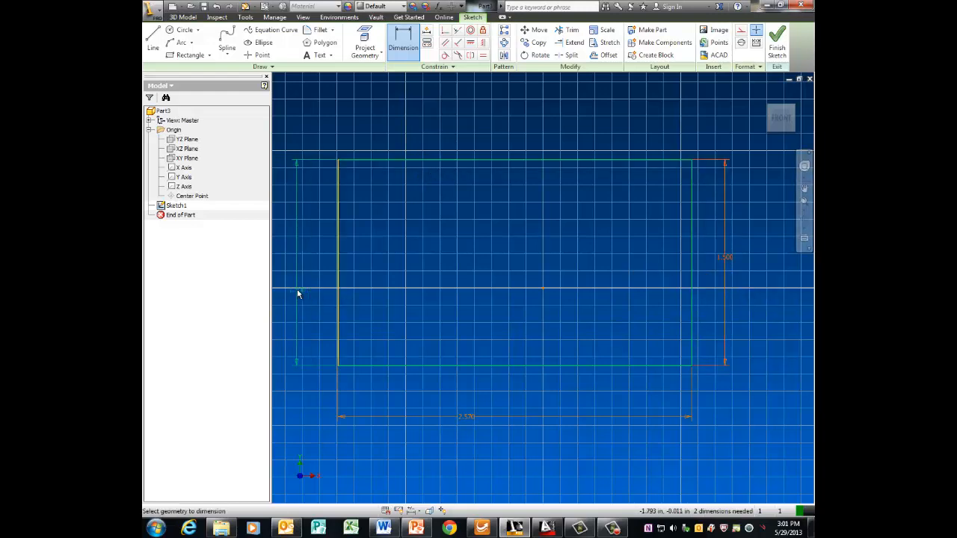
pyautogui.click(297, 291)
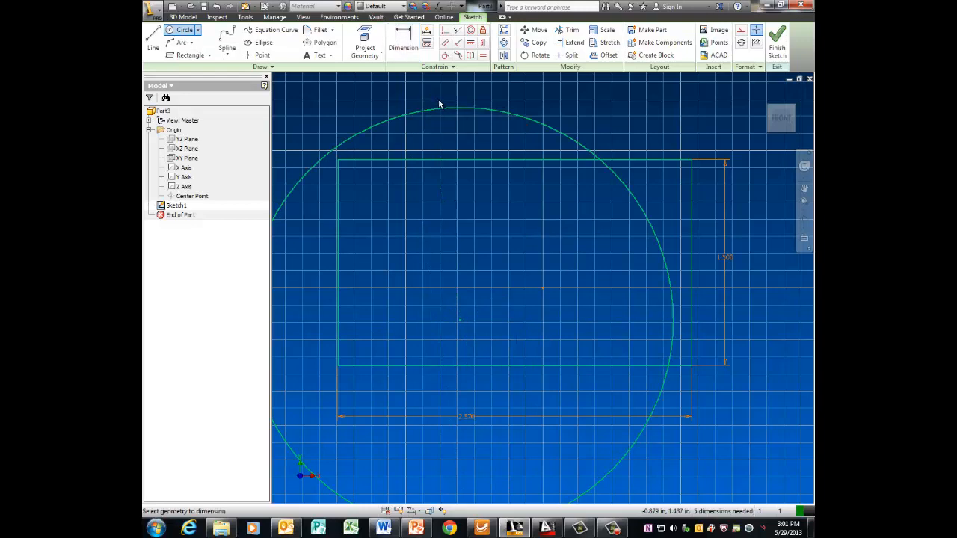
# Add a 4.000 circle, extend the sides, set the left side .94, and trim the arc.
pyautogui.click(403, 41)
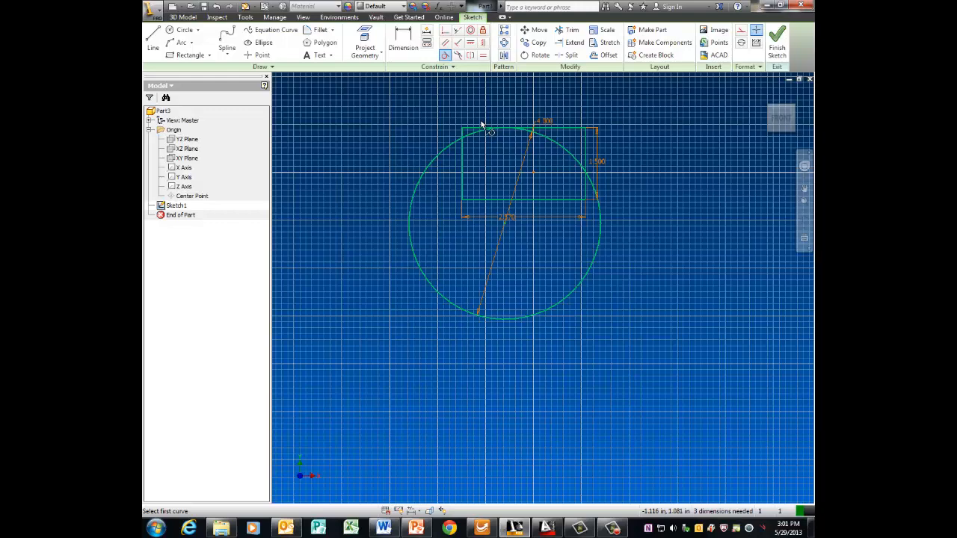
pyautogui.scroll(-3)
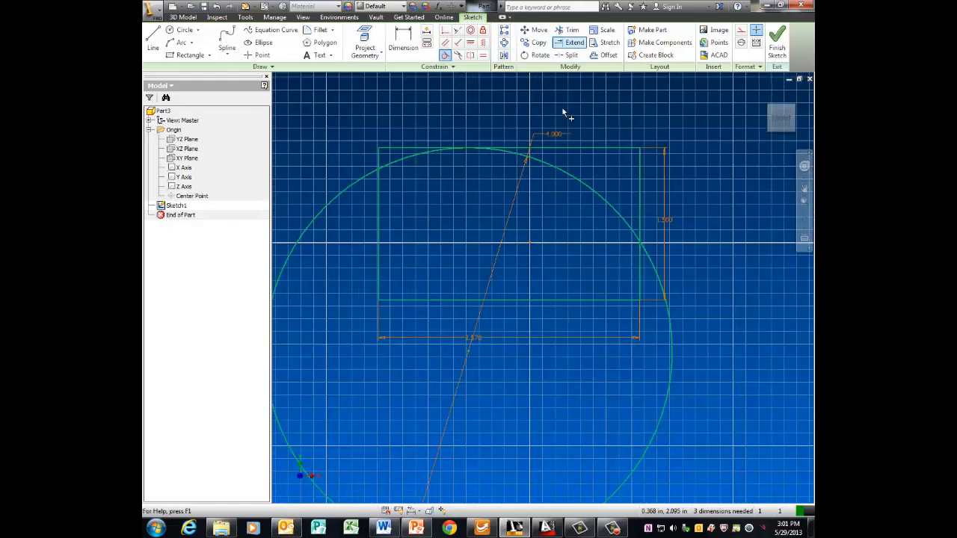
pyautogui.click(571, 30)
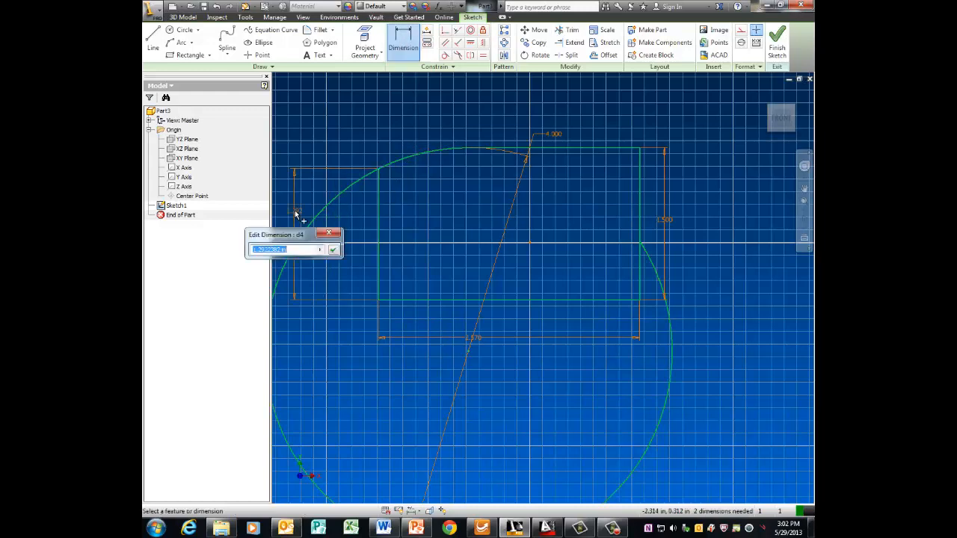
pyautogui.write('.94')
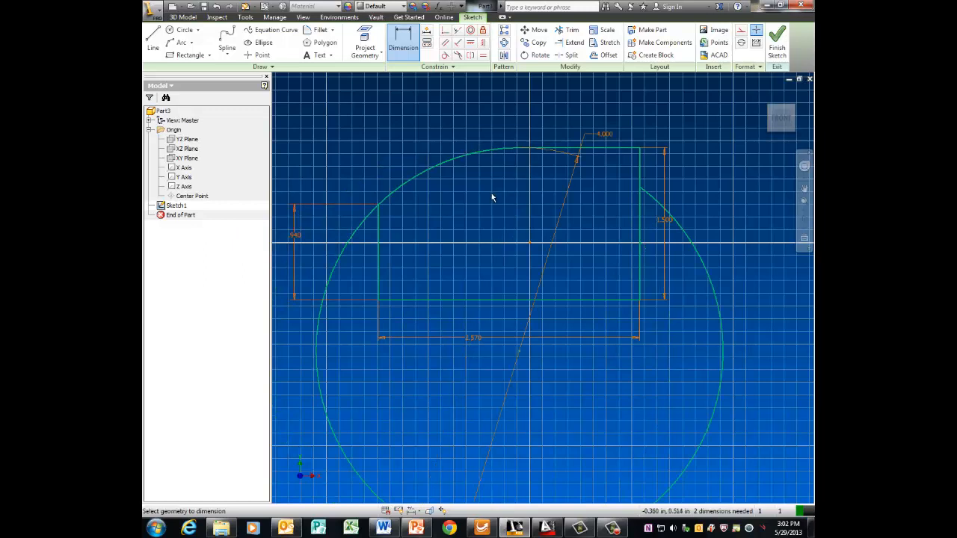
pyautogui.click(572, 30)
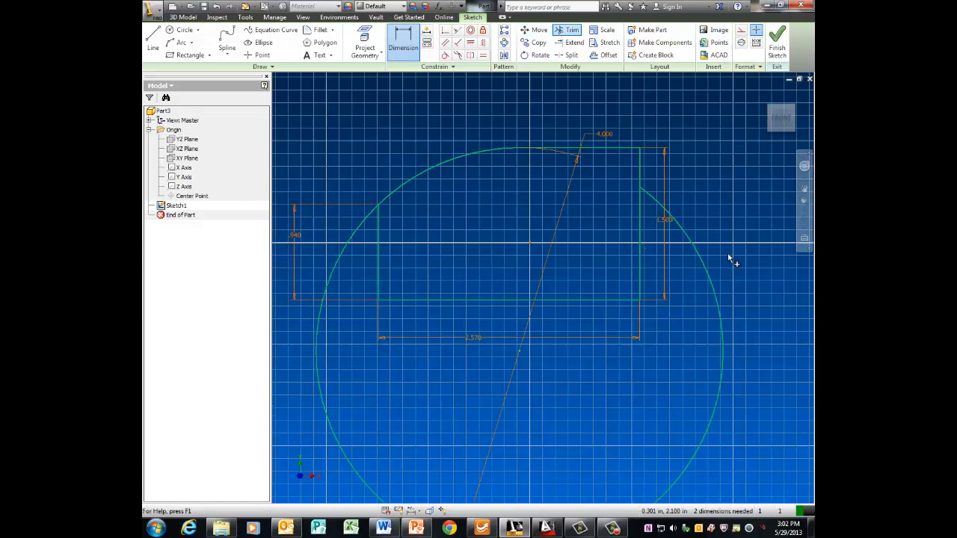
pyautogui.click(602, 146)
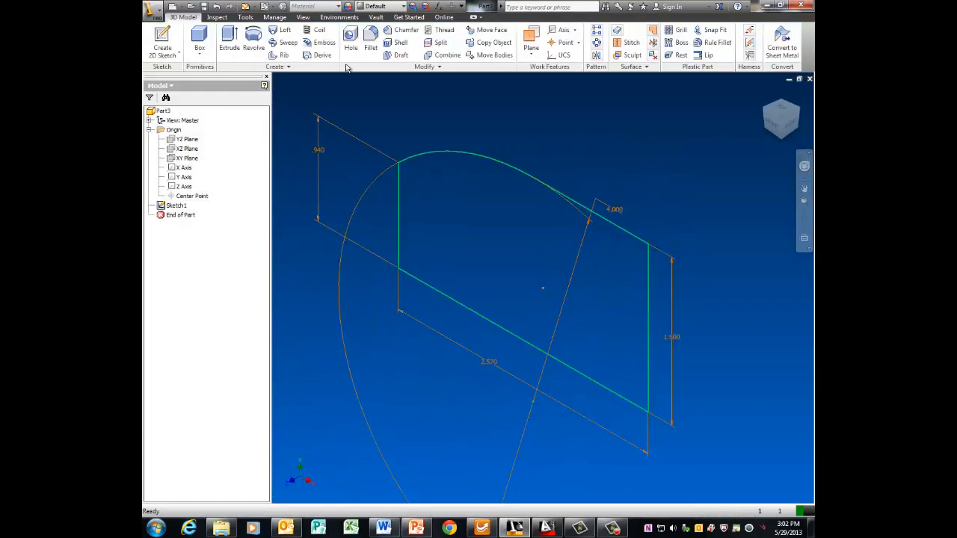
# Extrude the arched profile 2.24 deep and reorient the view with the ViewCube.
pyautogui.click(228, 37)
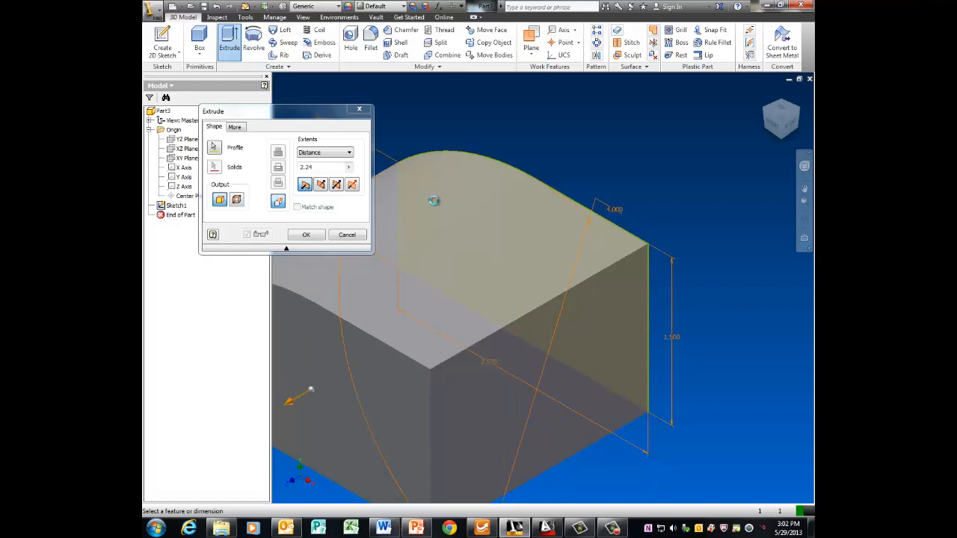
pyautogui.click(306, 234)
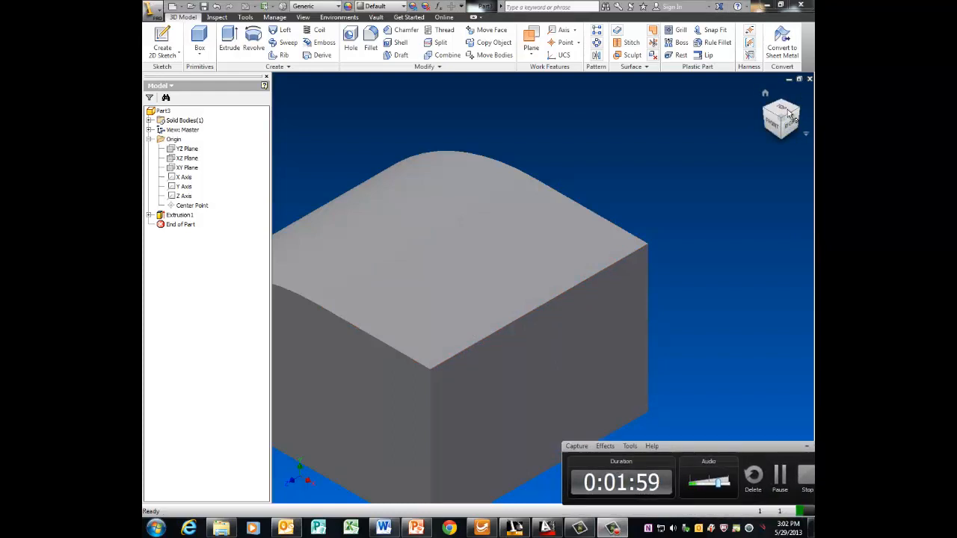
pyautogui.click(781, 118)
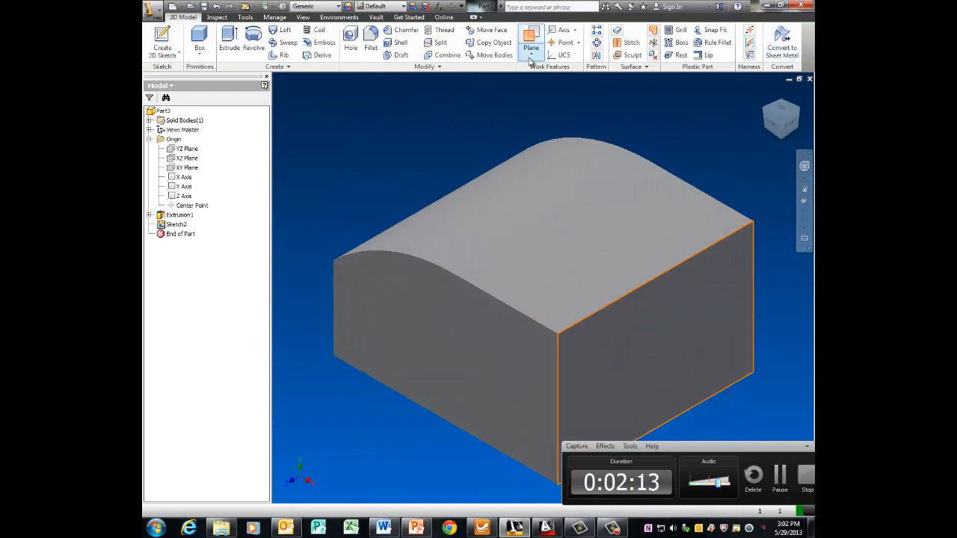
# Create Work Plane1 offset .6 from the end face and start a sketch on it.
pyautogui.click(531, 48)
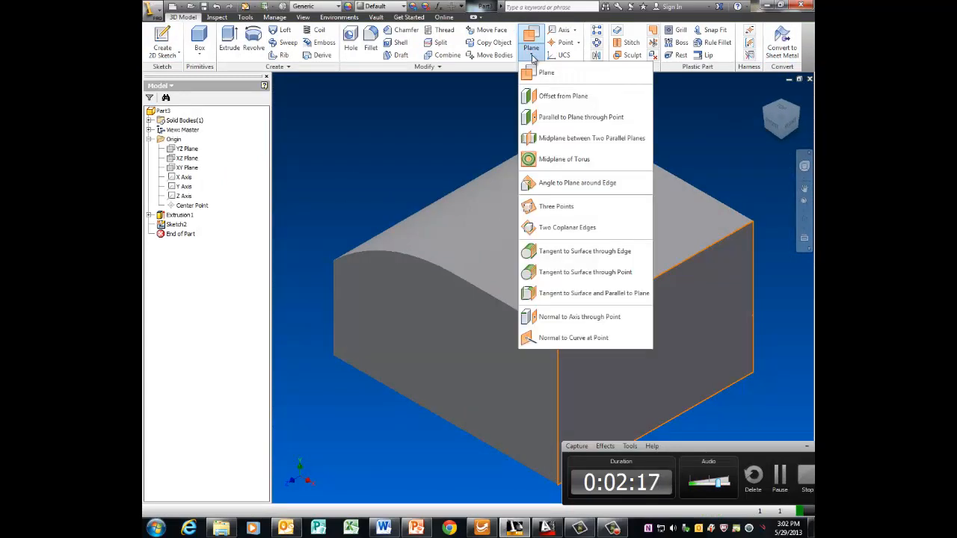
pyautogui.moveTo(568, 228)
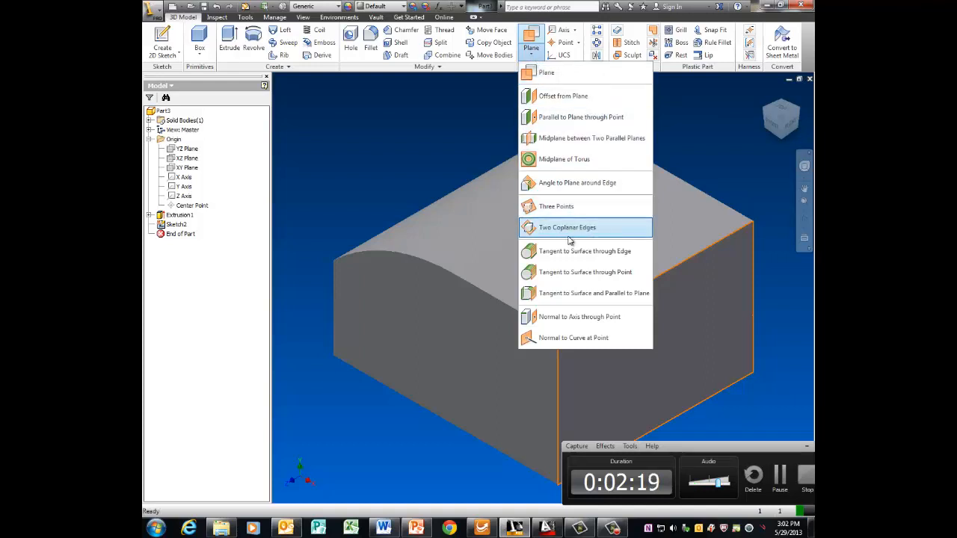
pyautogui.moveTo(579, 96)
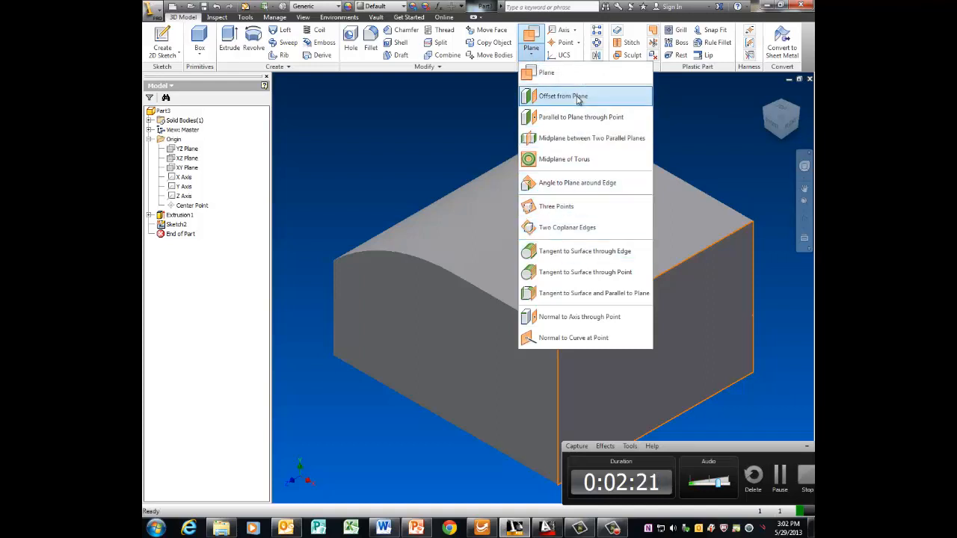
pyautogui.click(562, 96)
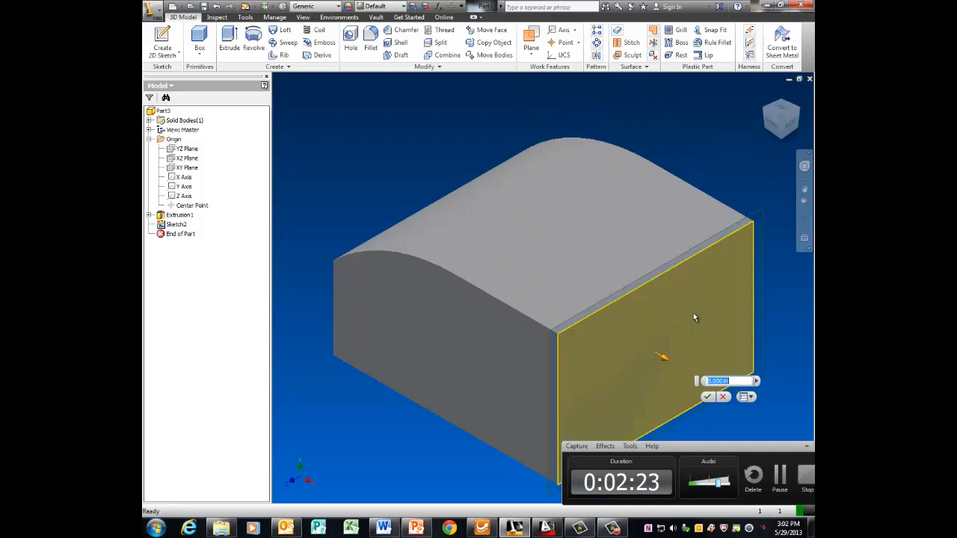
pyautogui.write('.6')
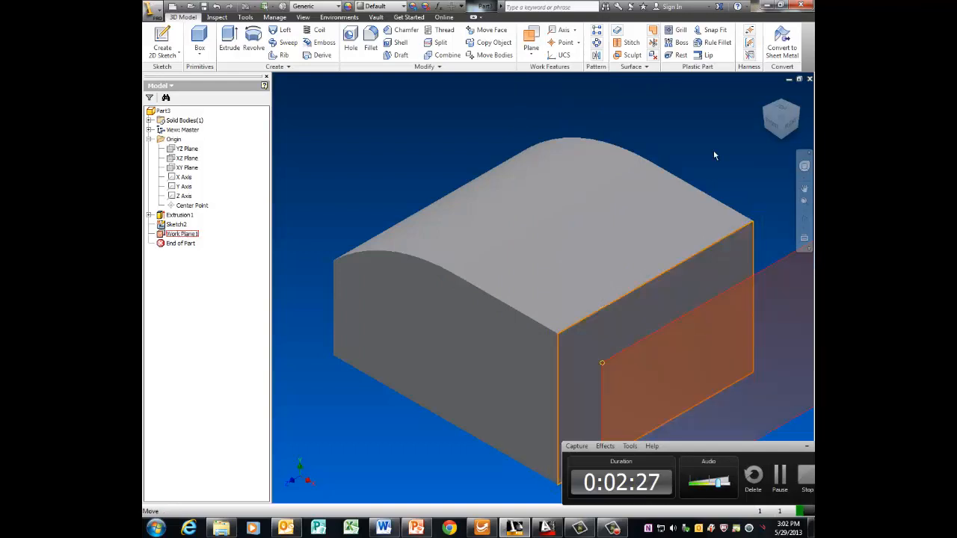
pyautogui.click(781, 115)
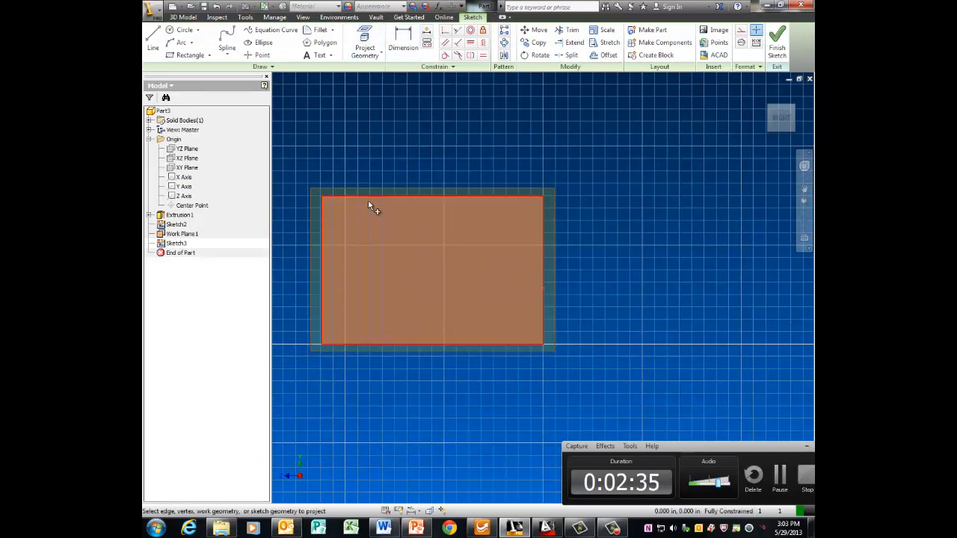
# Project the end face outline and dimension the small rectangle's top edge .7.
pyautogui.click(365, 47)
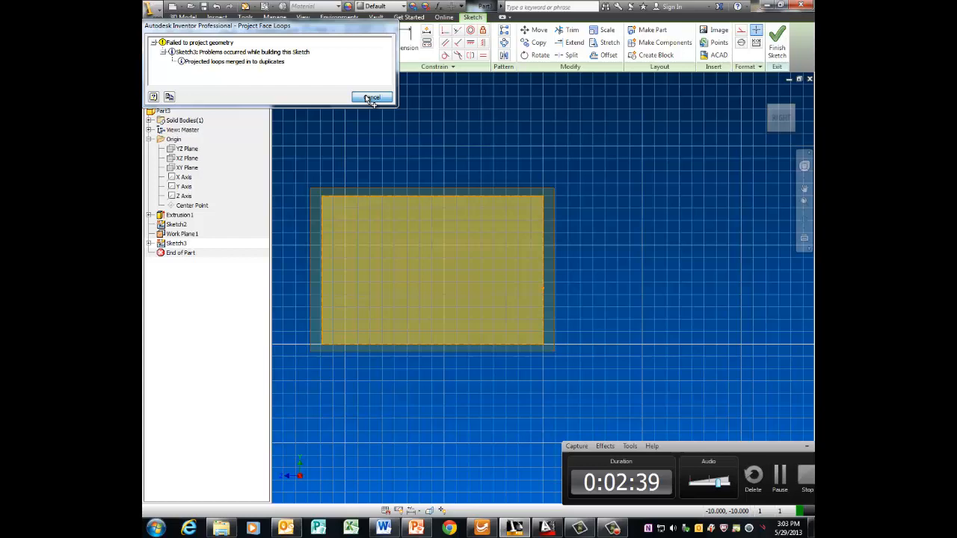
pyautogui.click(372, 98)
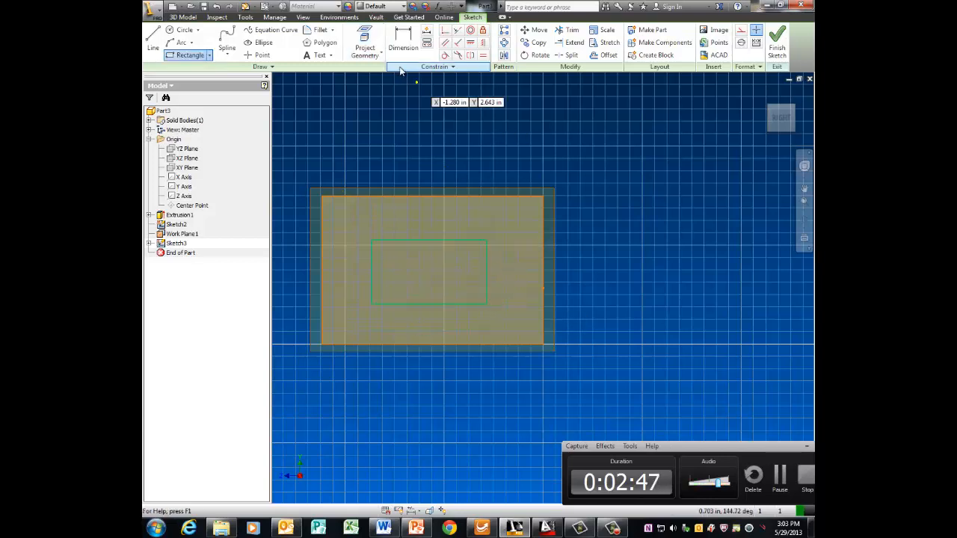
pyautogui.click(403, 41)
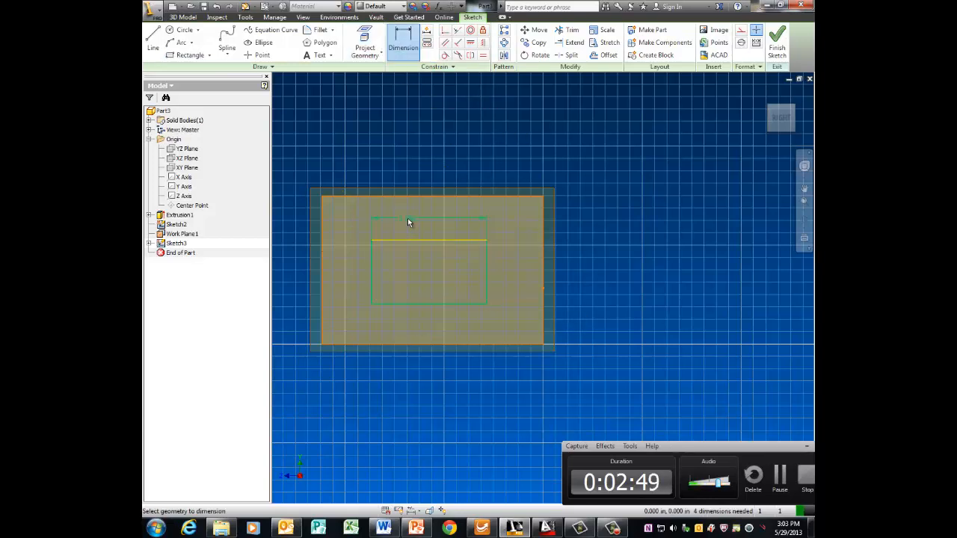
pyautogui.click(428, 218)
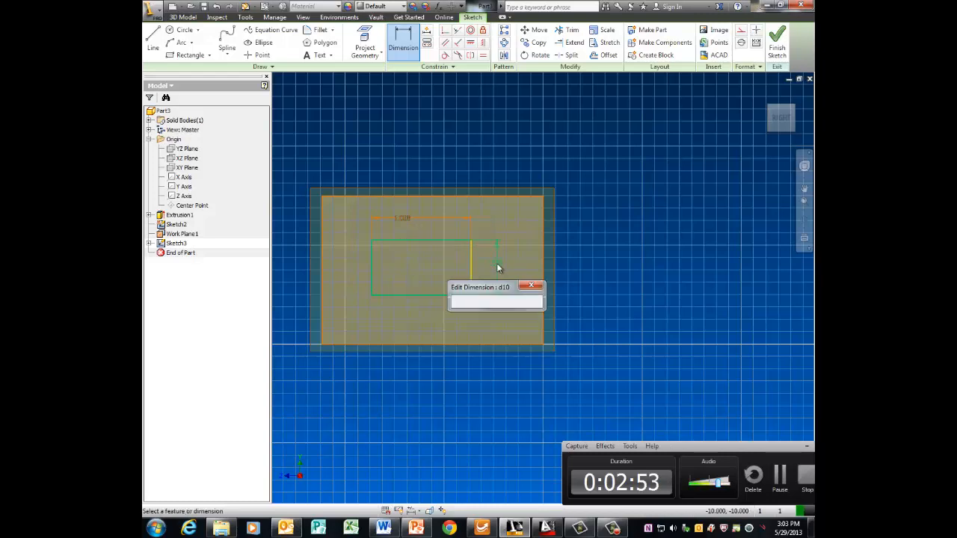
pyautogui.write('.7')
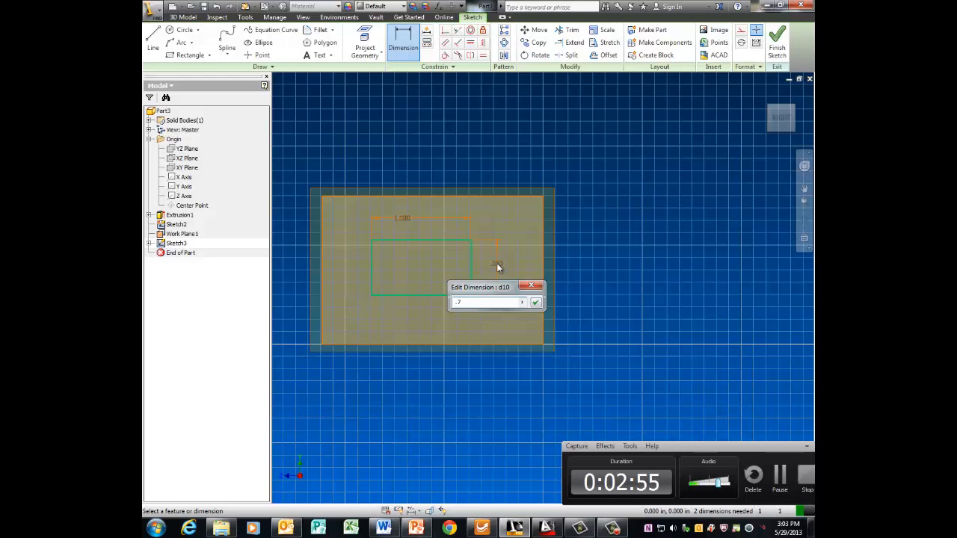
pyautogui.click(534, 302)
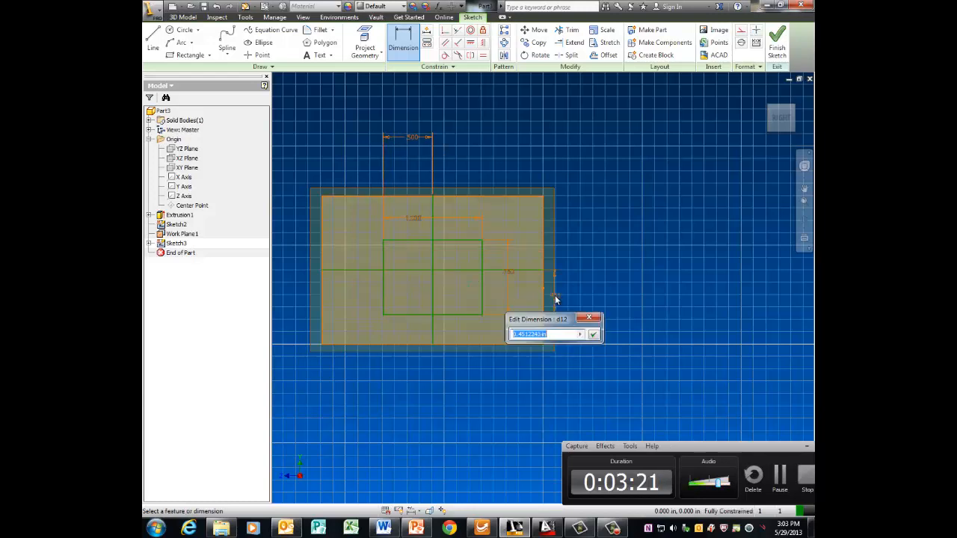
# Add the .375 offset dimension and finish Sketch3.
pyautogui.write('.375')
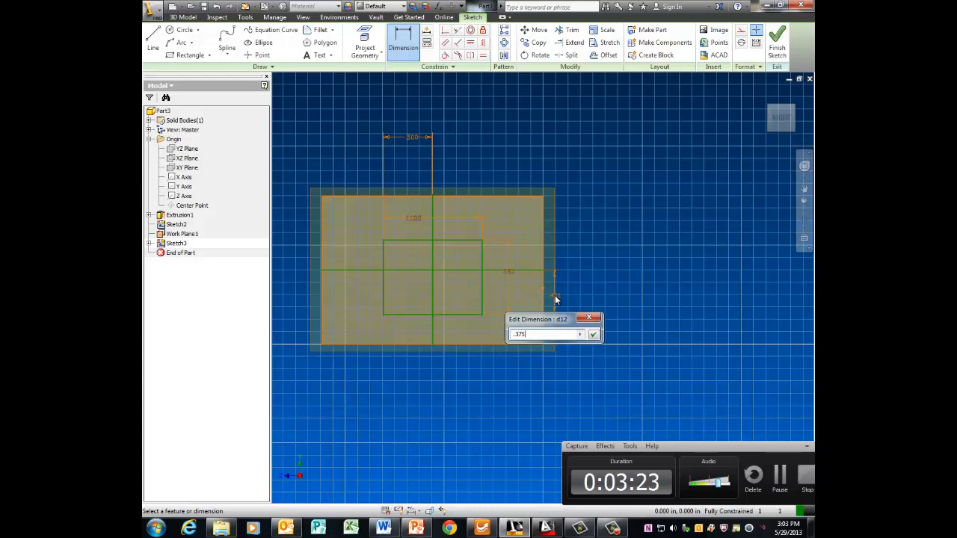
pyautogui.click(592, 334)
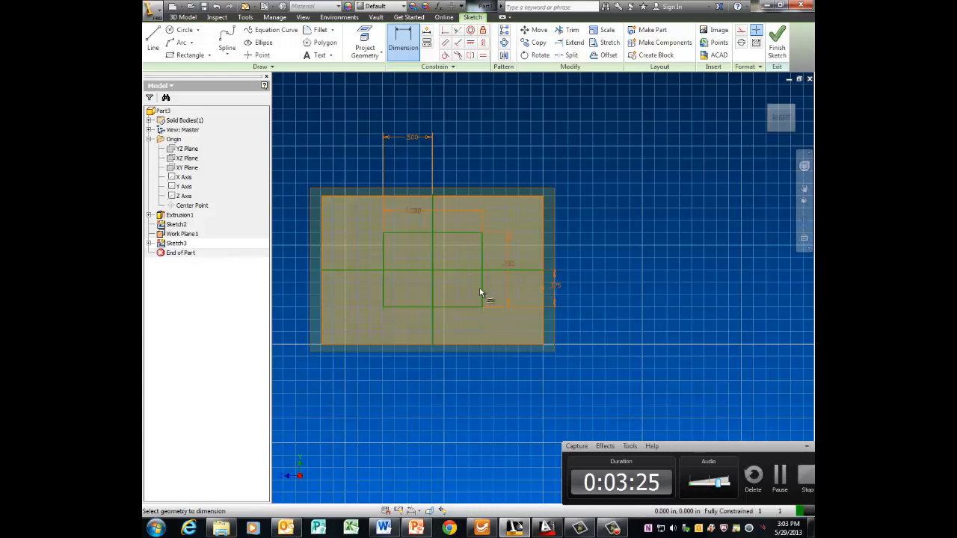
pyautogui.click(777, 41)
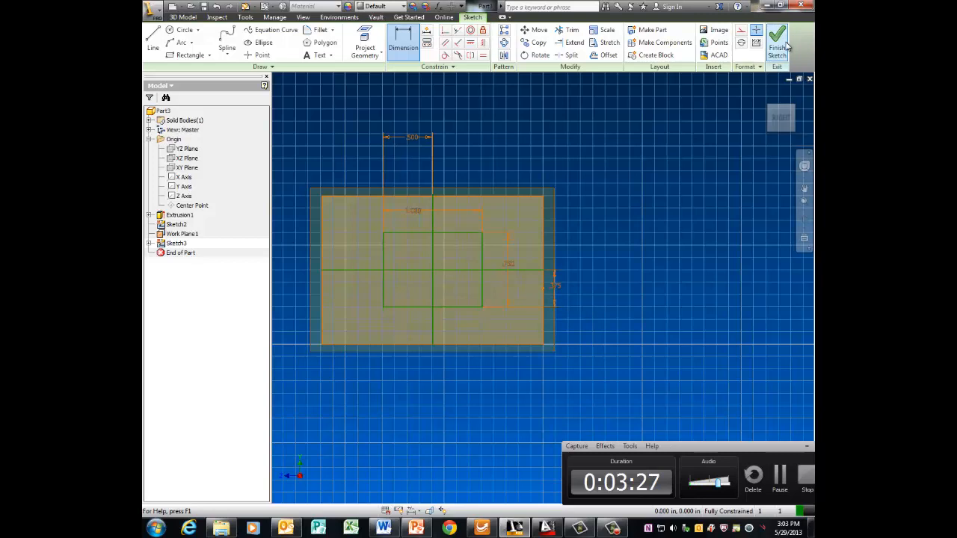
pyautogui.click(777, 37)
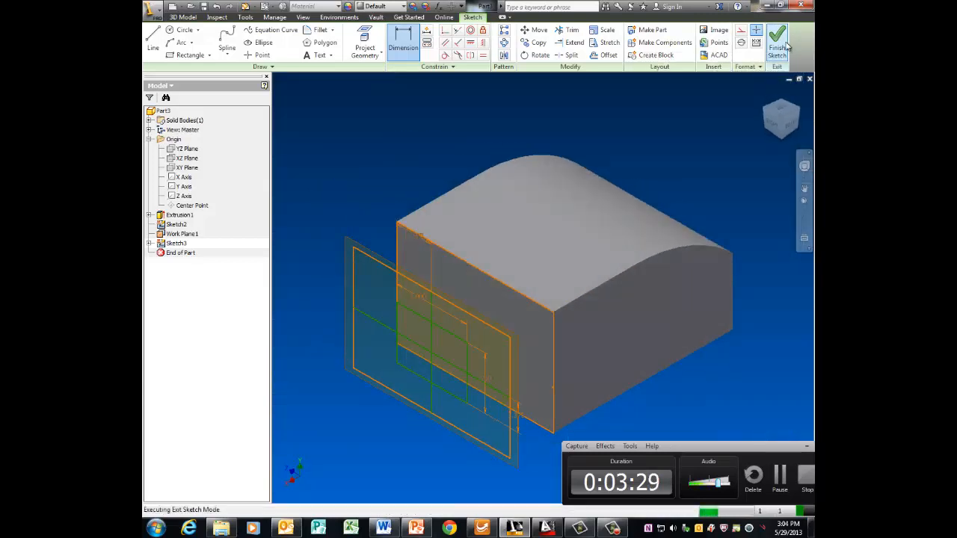
# Loft from the block's front face to Sketch3's small rectangle.
pyautogui.click(778, 41)
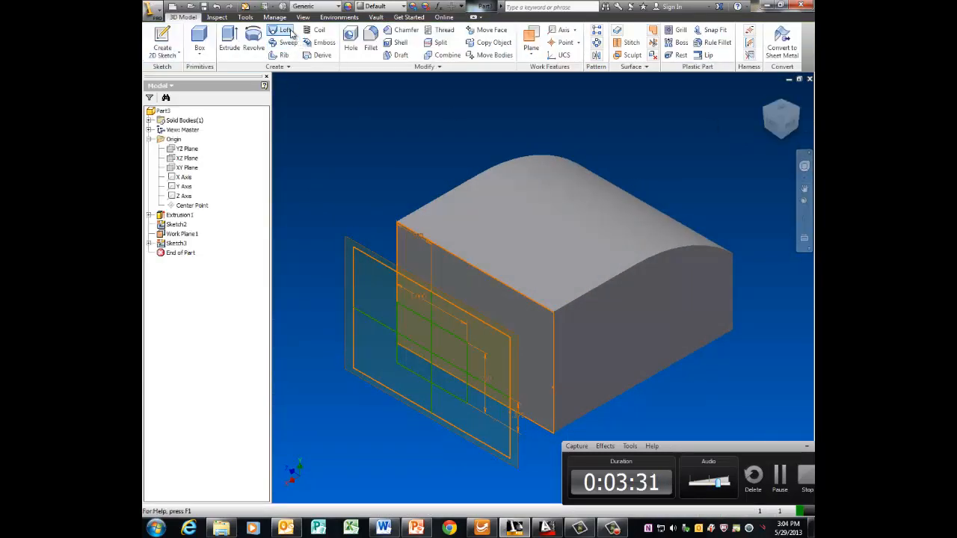
pyautogui.click(284, 30)
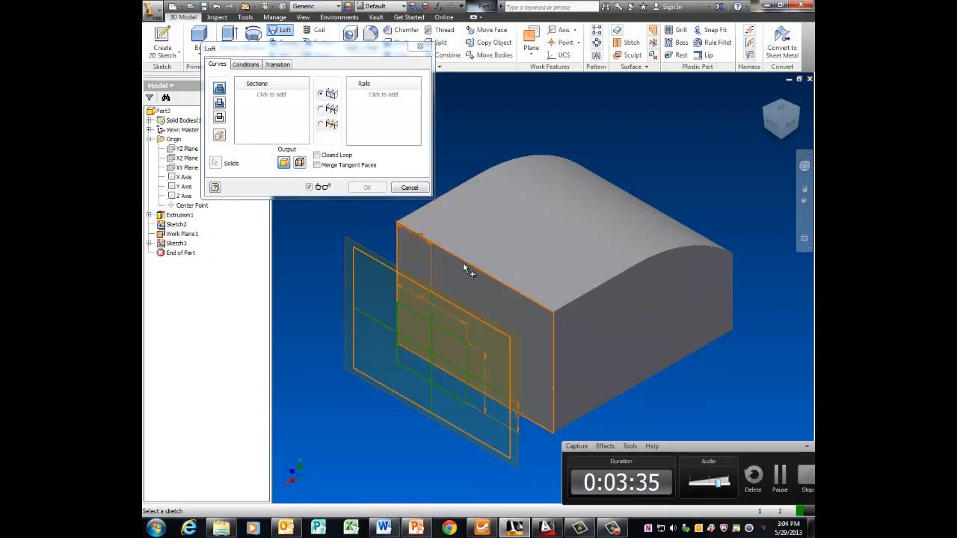
pyautogui.click(419, 314)
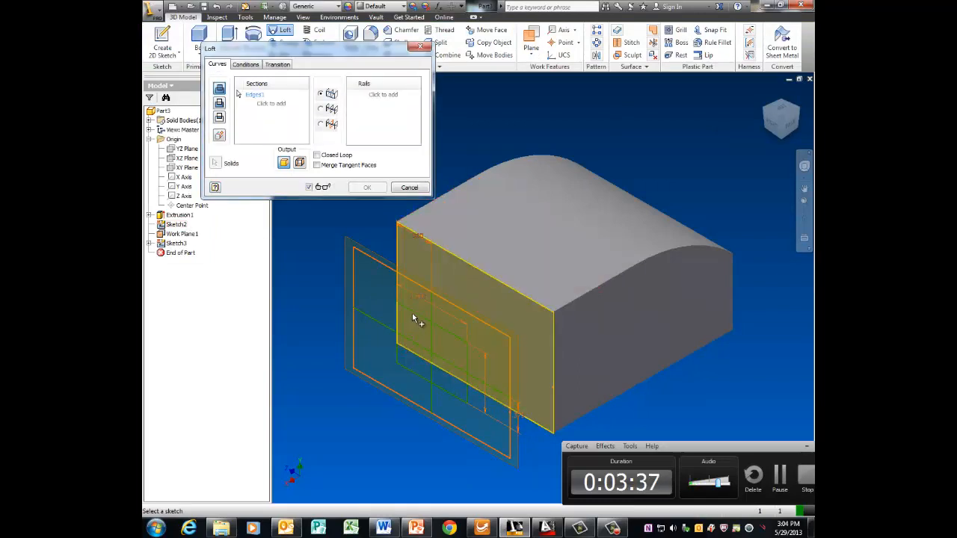
pyautogui.click(403, 329)
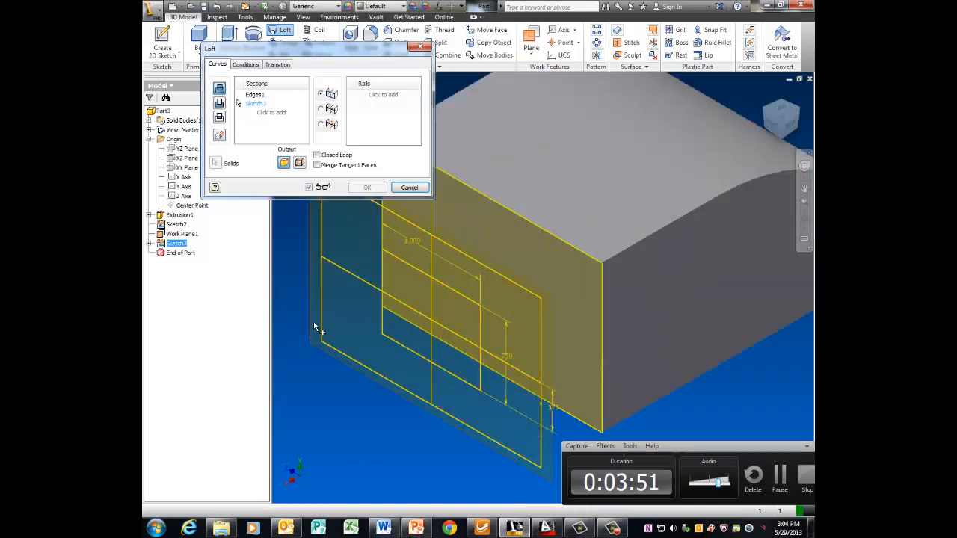
pyautogui.click(422, 331)
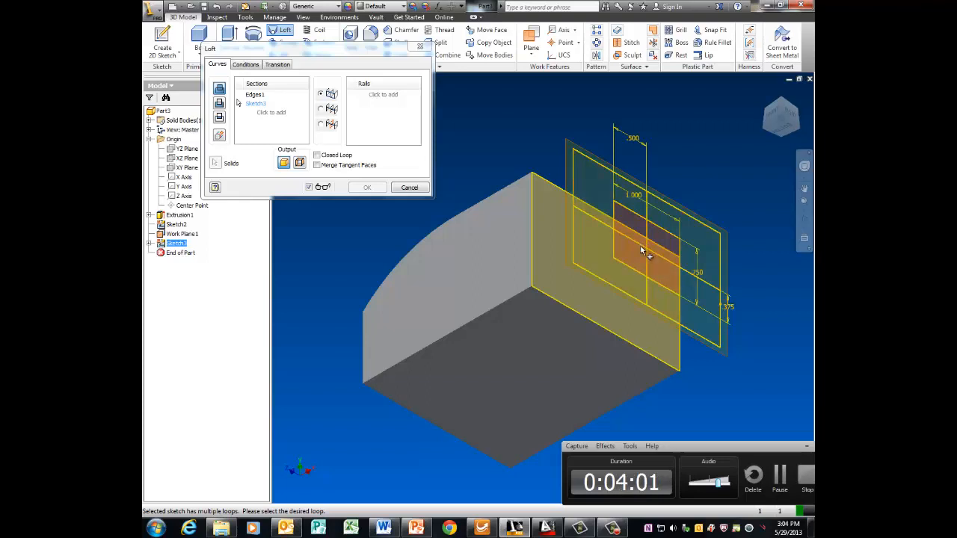
pyautogui.click(409, 187)
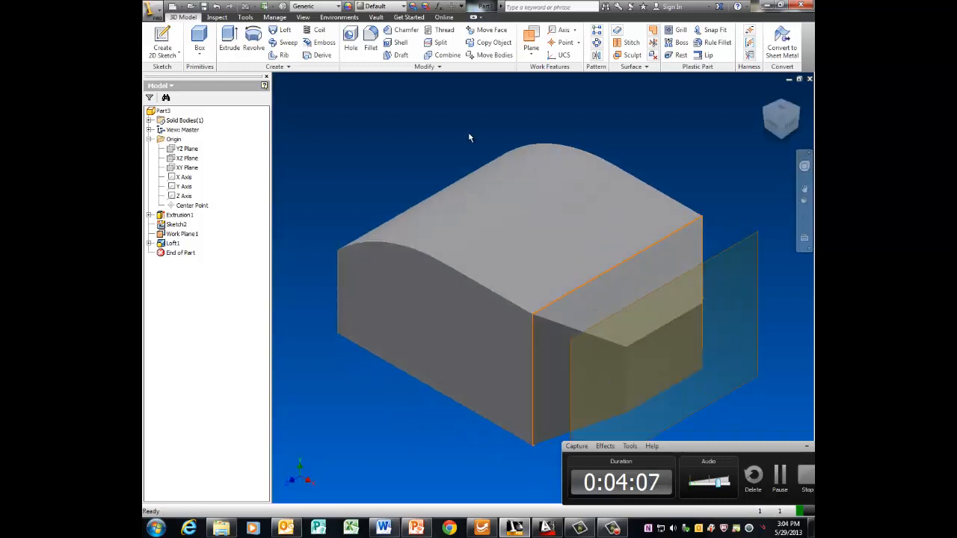
# Turn off the visibility of Work Plane1.
pyautogui.rightClick(182, 234)
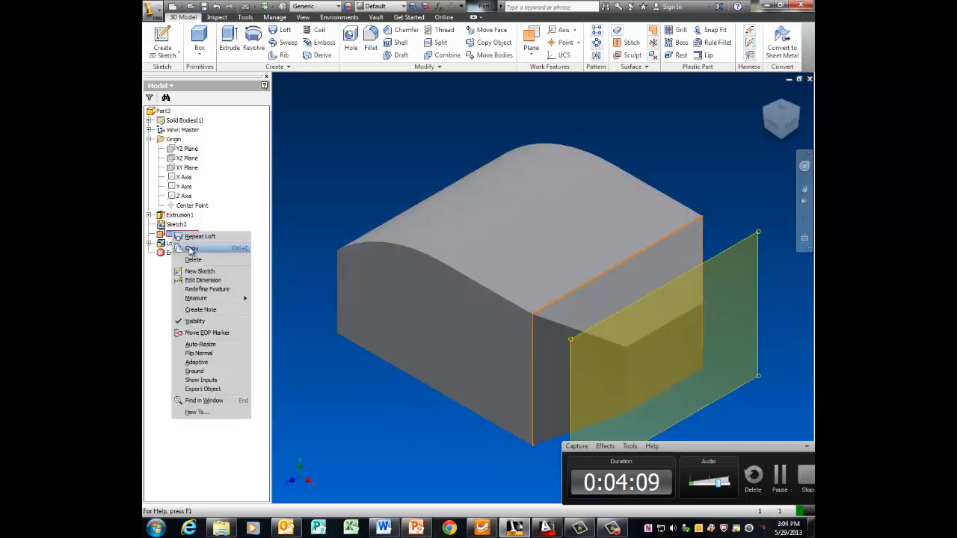
pyautogui.moveTo(198, 291)
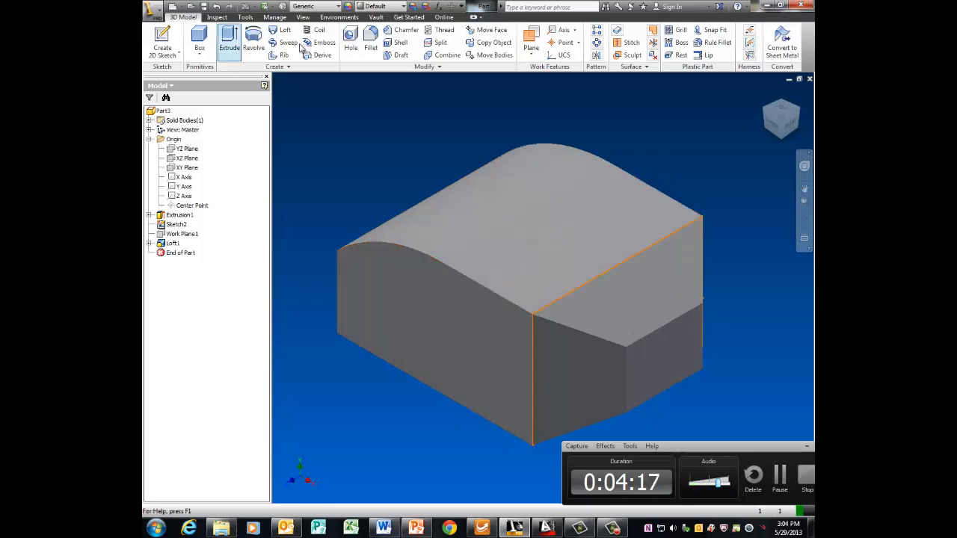
pyautogui.click(350, 47)
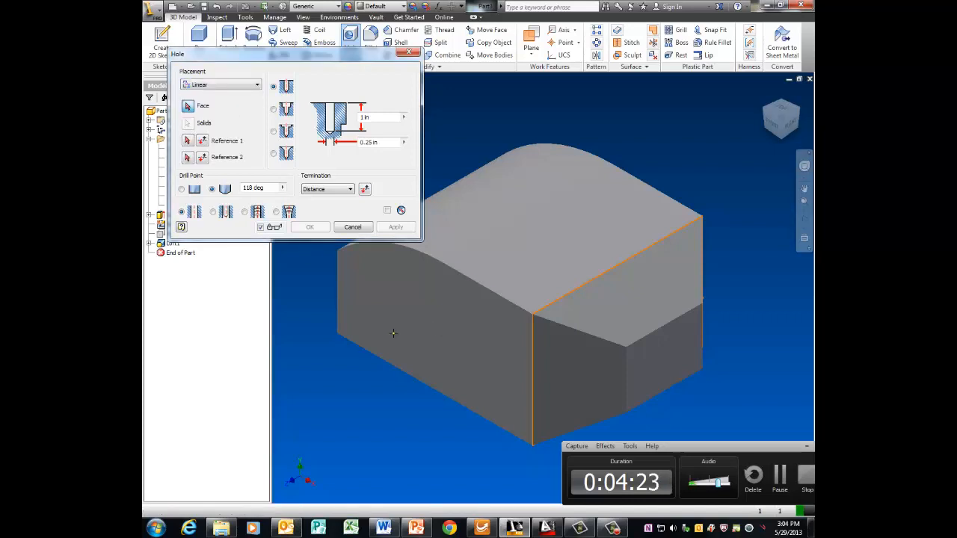
# Place a .620 diameter Through All hole on the curved side face, positioned from edges.
pyautogui.click(394, 334)
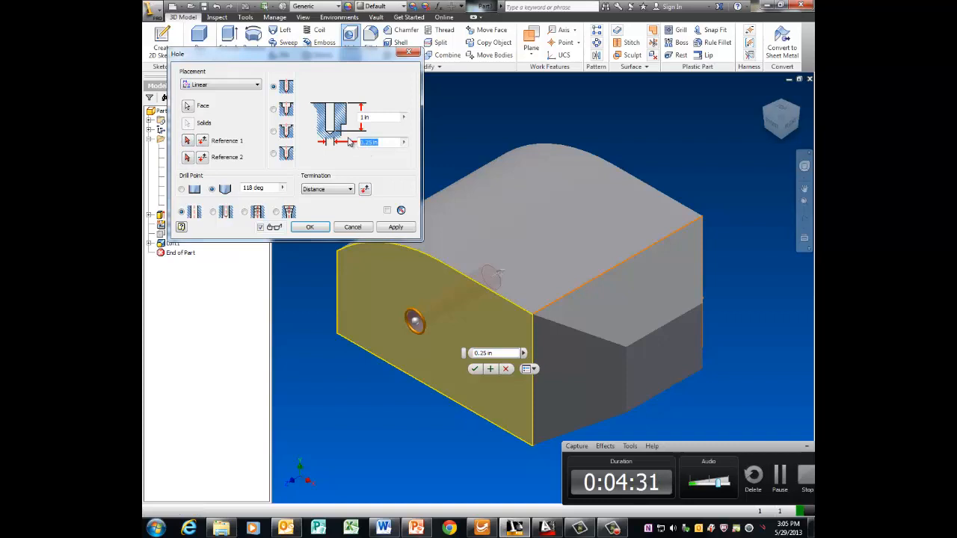
pyautogui.write('.620')
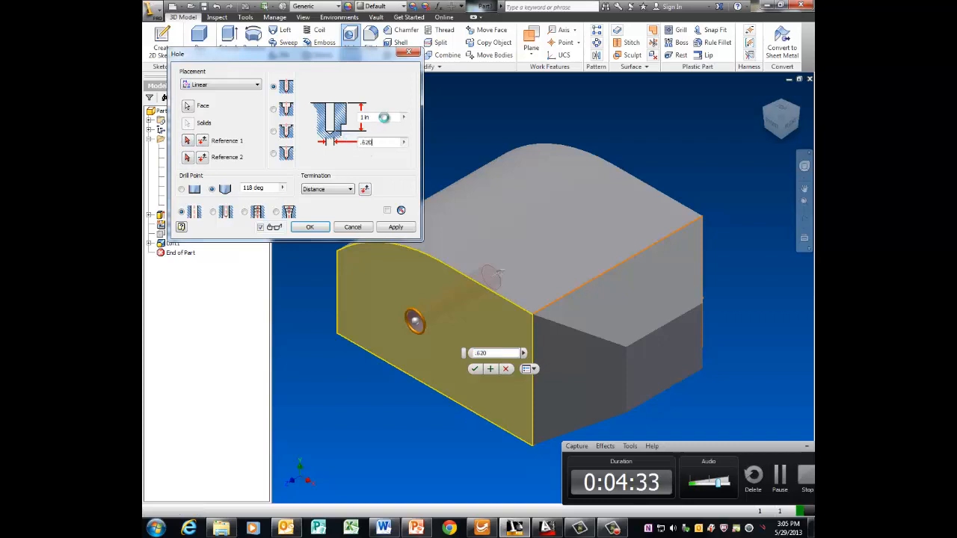
pyautogui.click(349, 188)
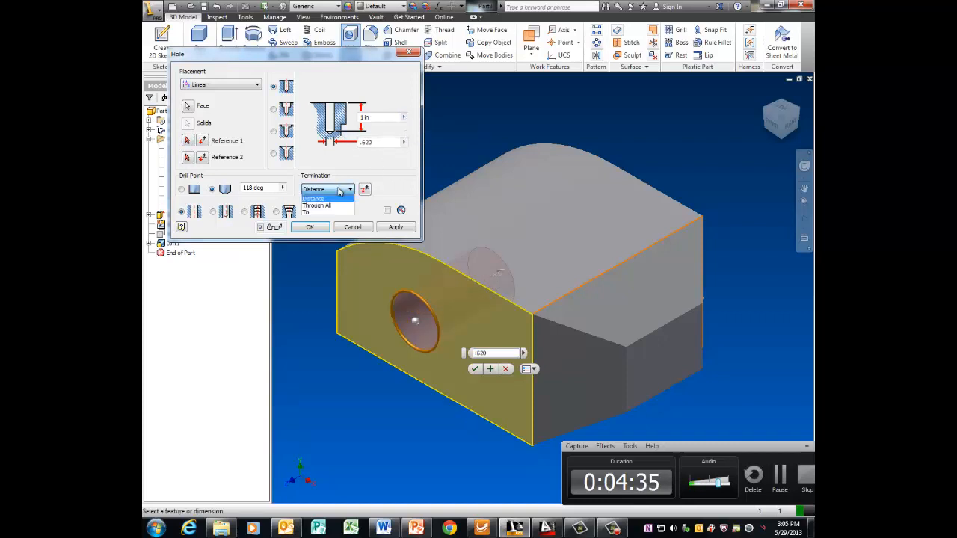
pyautogui.click(316, 206)
pyautogui.write('.62+.62')
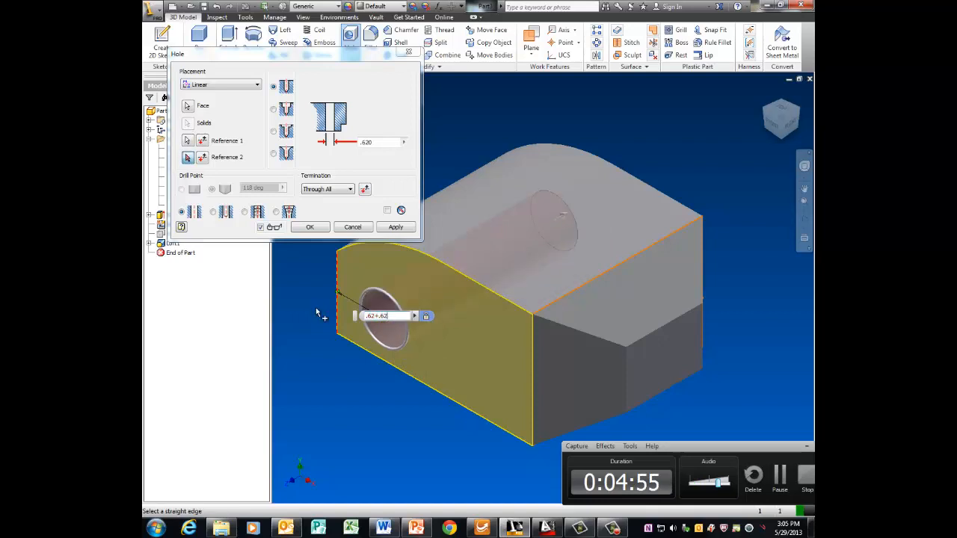
pyautogui.click(310, 226)
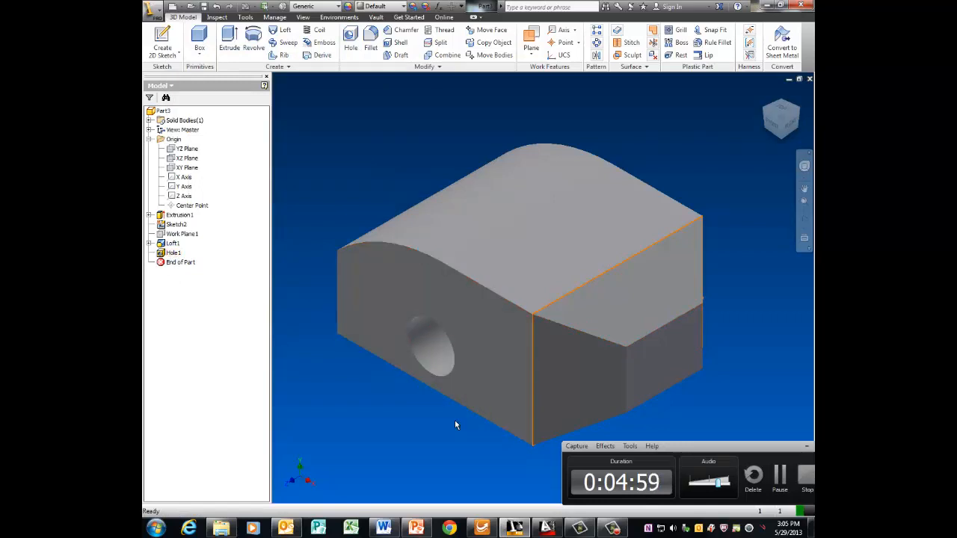
# Edit Hole1 to change its distance from the bottom edge to .75.
pyautogui.click(174, 252)
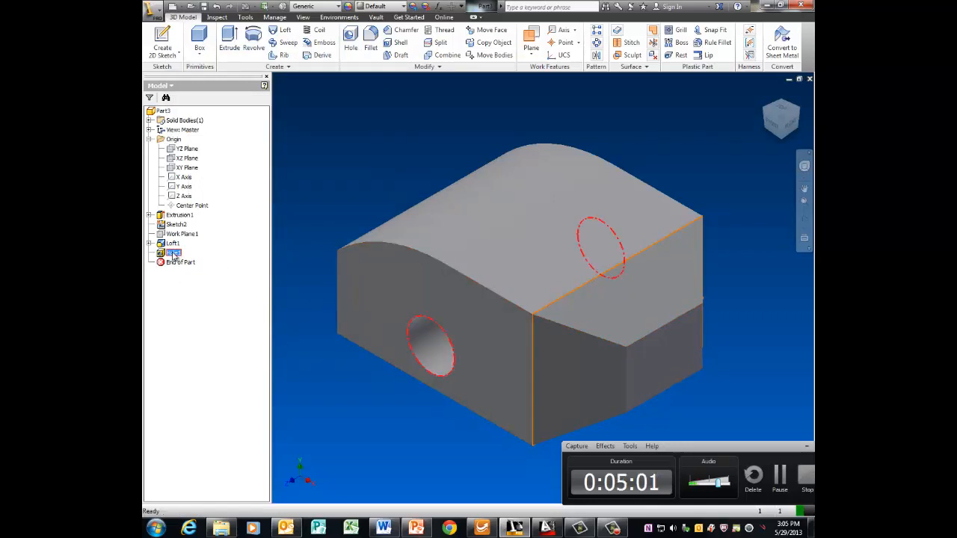
pyautogui.click(351, 42)
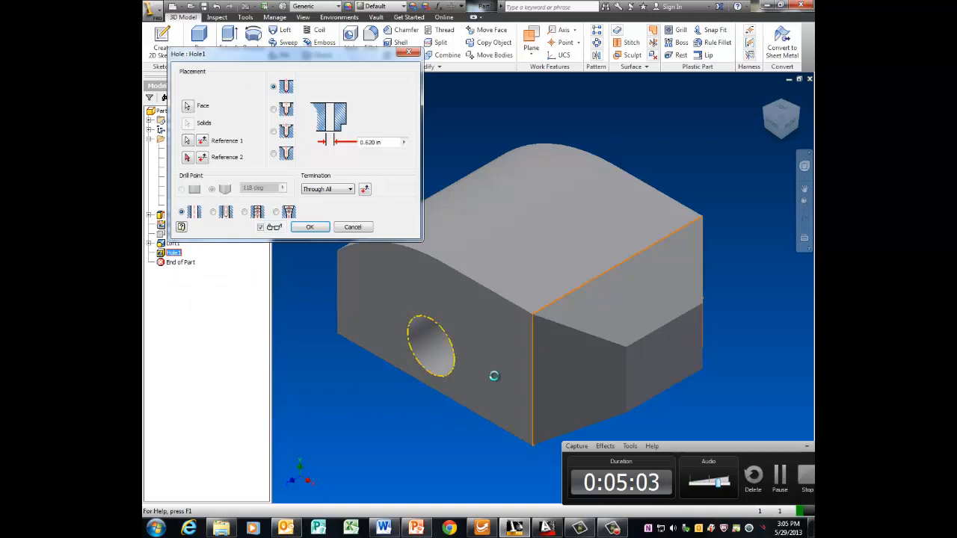
pyautogui.click(429, 347)
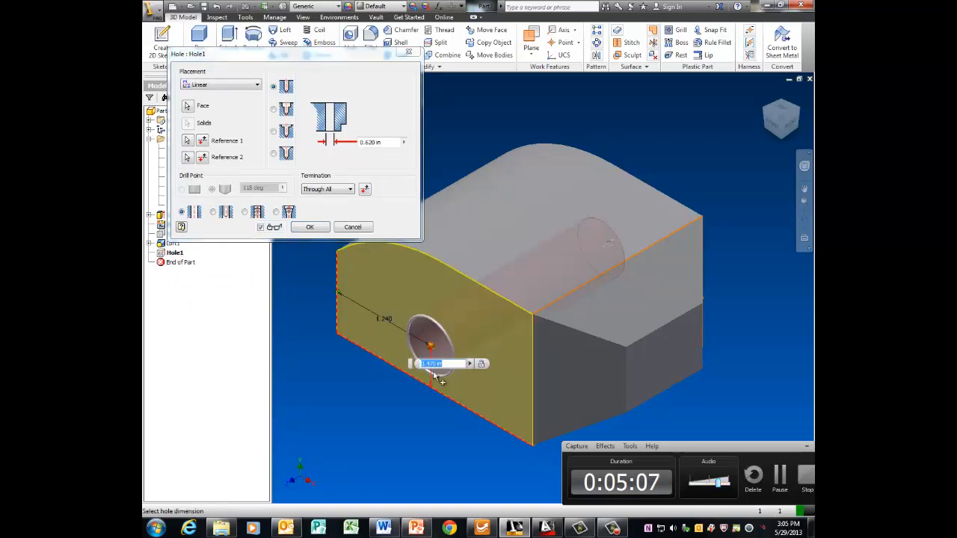
pyautogui.write('.75')
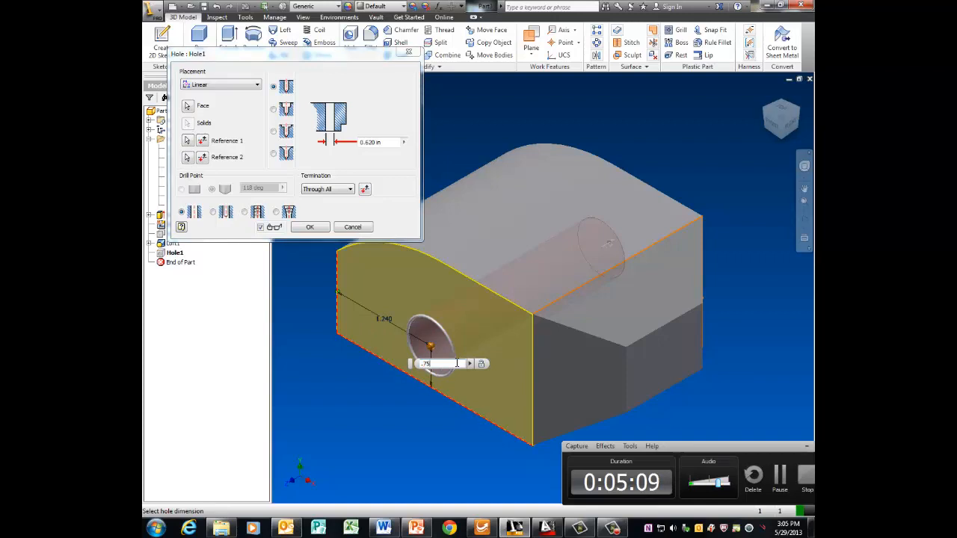
pyautogui.click(310, 227)
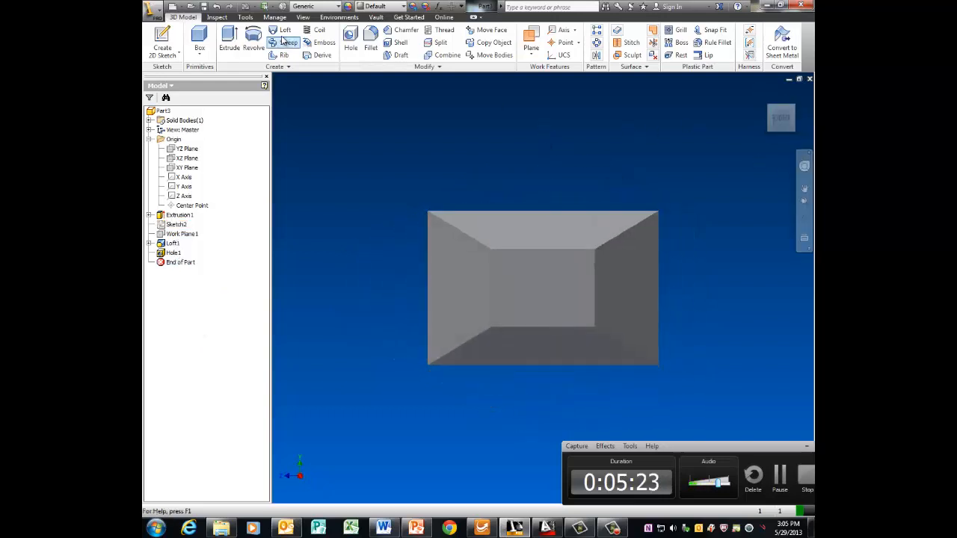
# Place Hole2 on the lofted front face with a flat bottom and .5 value.
pyautogui.click(350, 42)
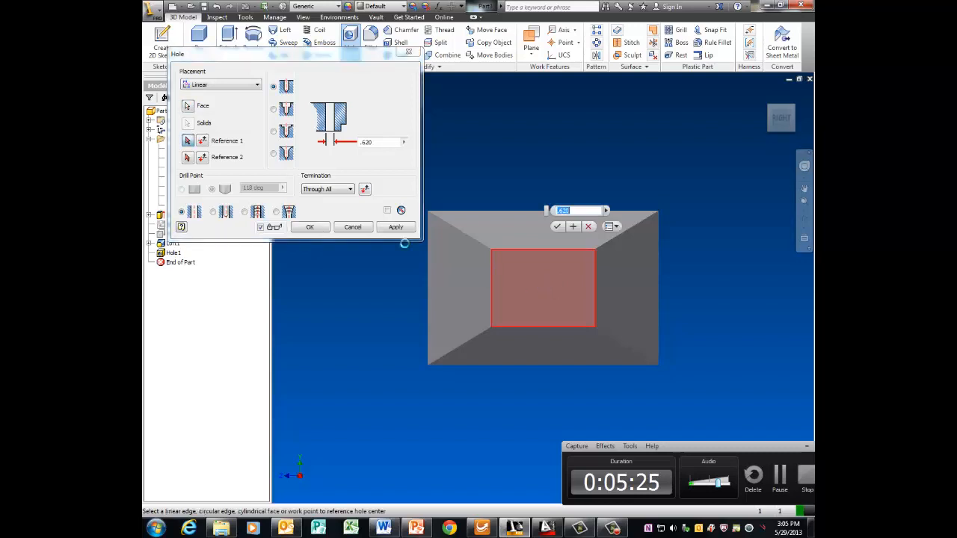
pyautogui.click(544, 287)
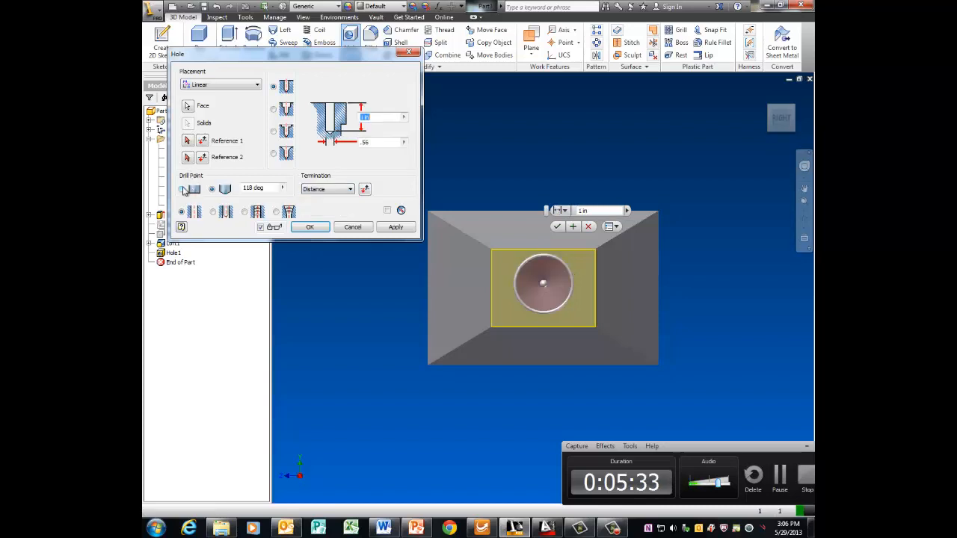
pyautogui.click(180, 188)
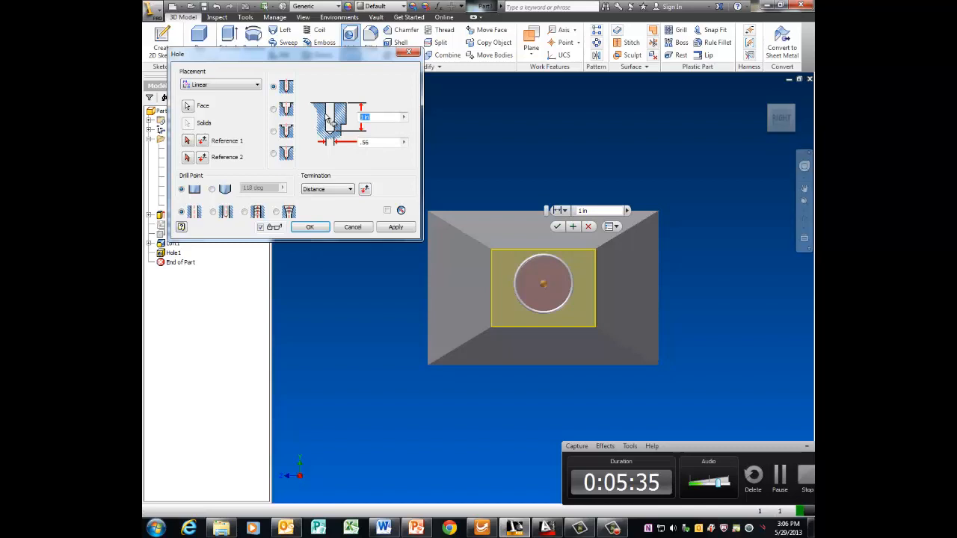
pyautogui.write('.5')
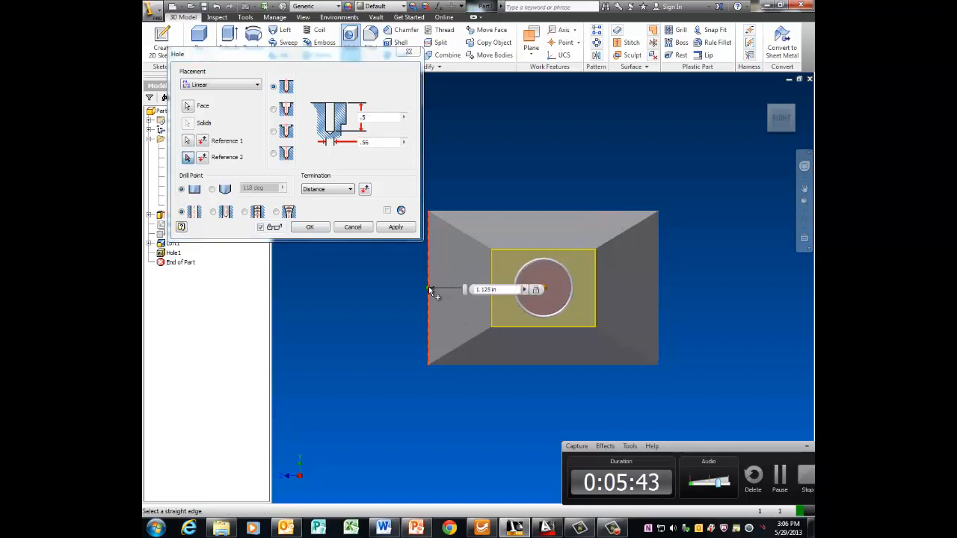
pyautogui.doubleClick(493, 289)
pyautogui.write('.75')
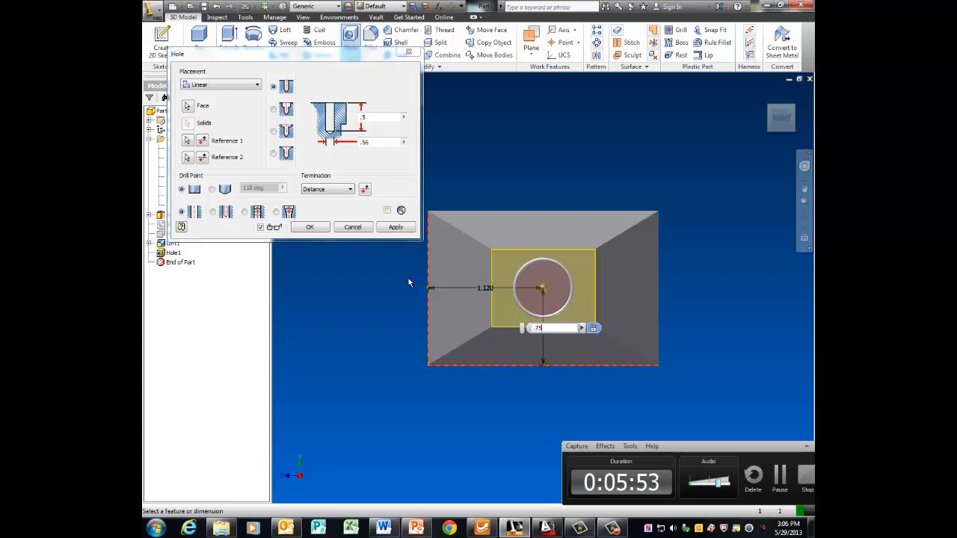
pyautogui.click(309, 227)
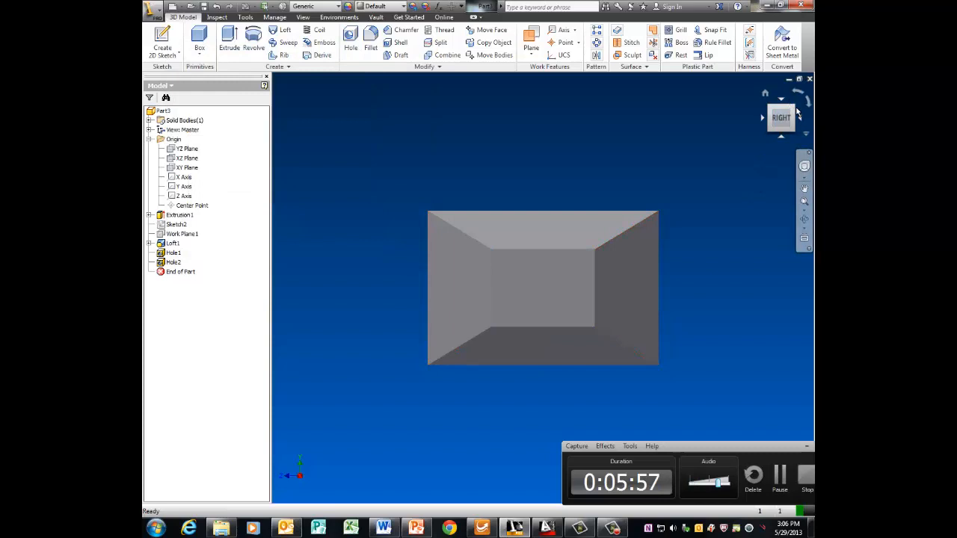
pyautogui.click(780, 117)
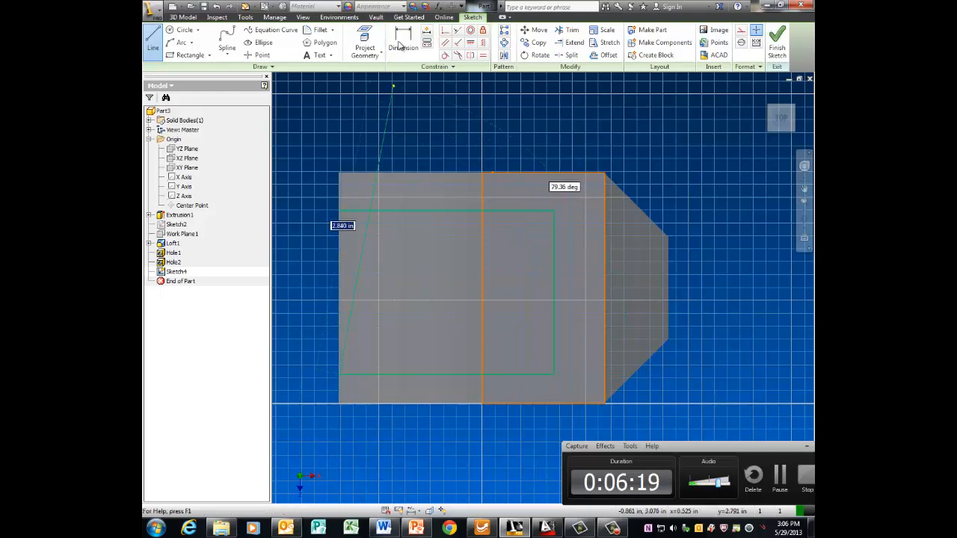
# Dimension the top-face slot rectangle .530 from the edges and 2.120 wide, then finish.
pyautogui.click(402, 43)
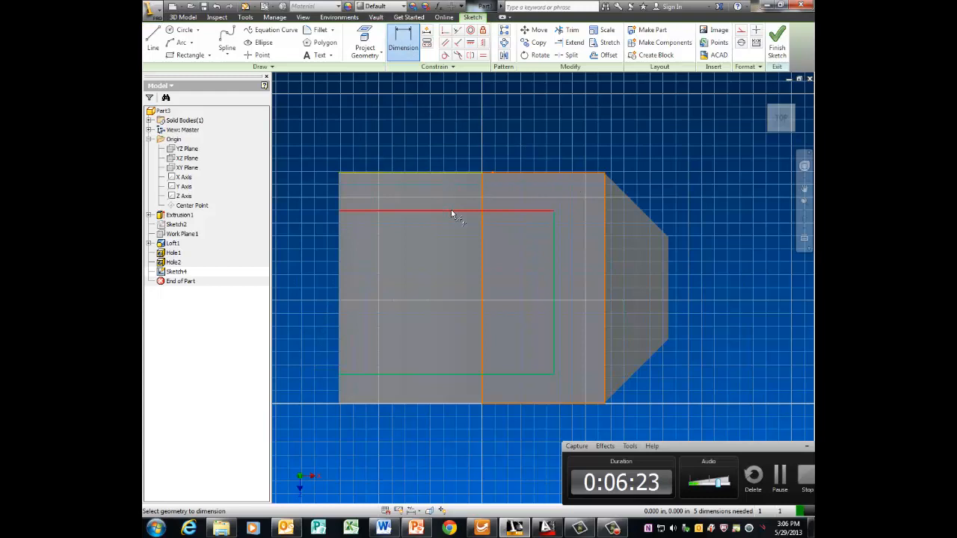
pyautogui.click(448, 213)
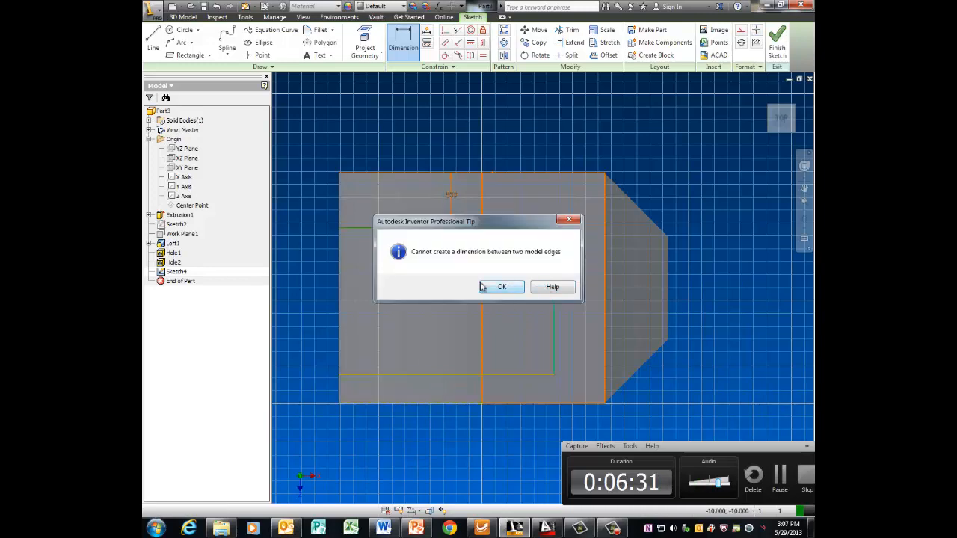
pyautogui.click(501, 286)
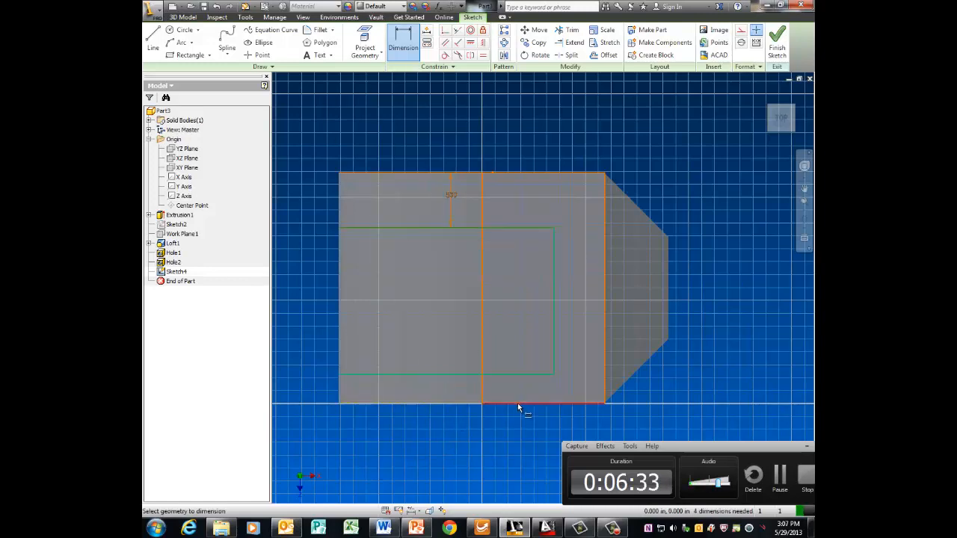
pyautogui.click(521, 402)
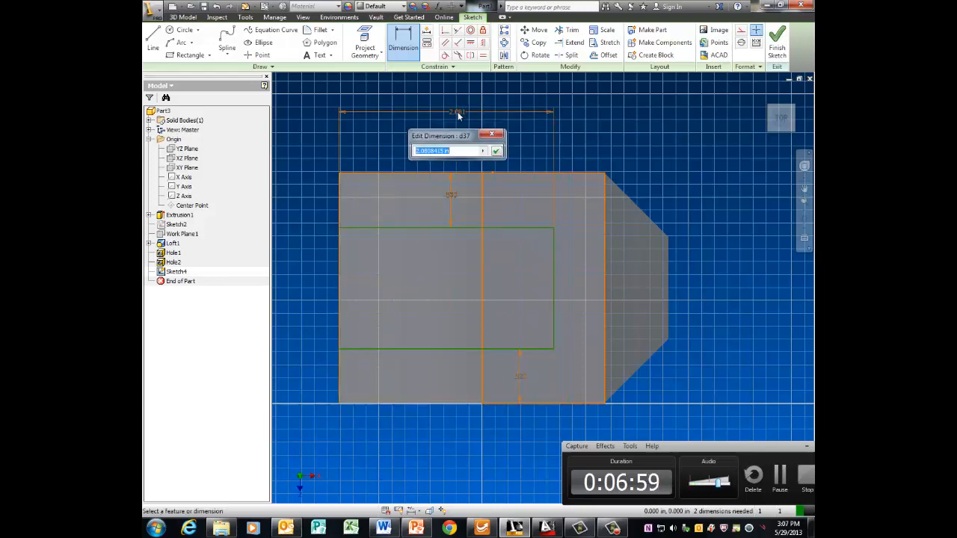
pyautogui.write('2.12')
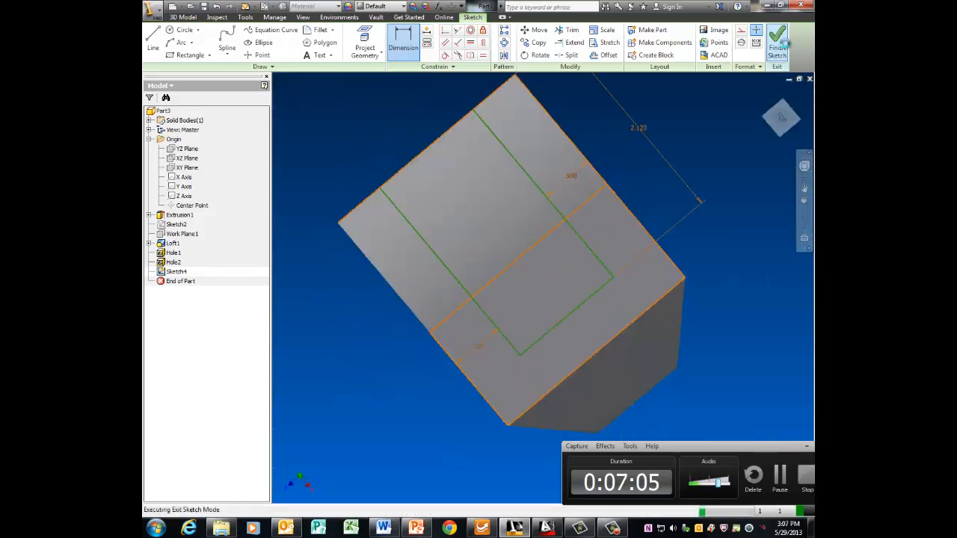
pyautogui.click(776, 41)
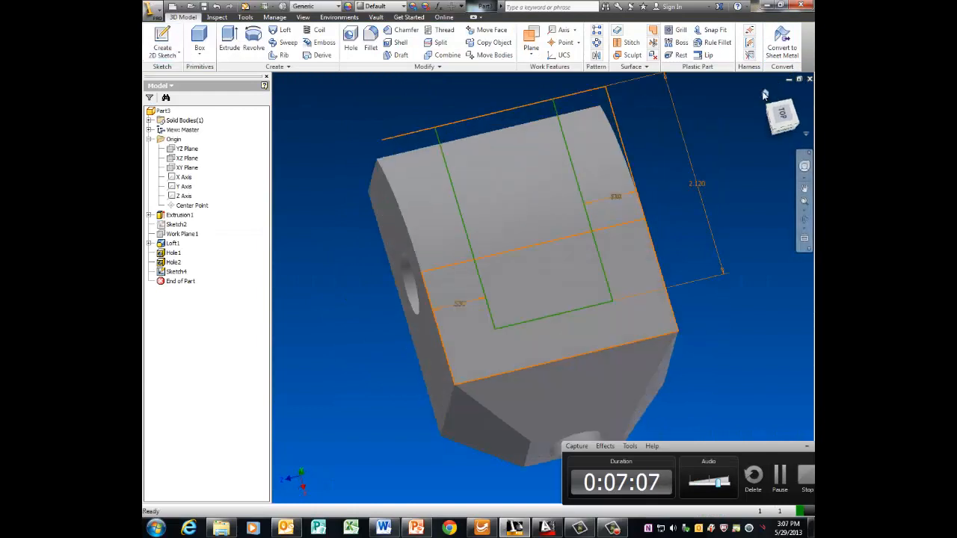
# Extrude-cut the rectangle profile through the part with extents All in both directions.
pyautogui.click(229, 41)
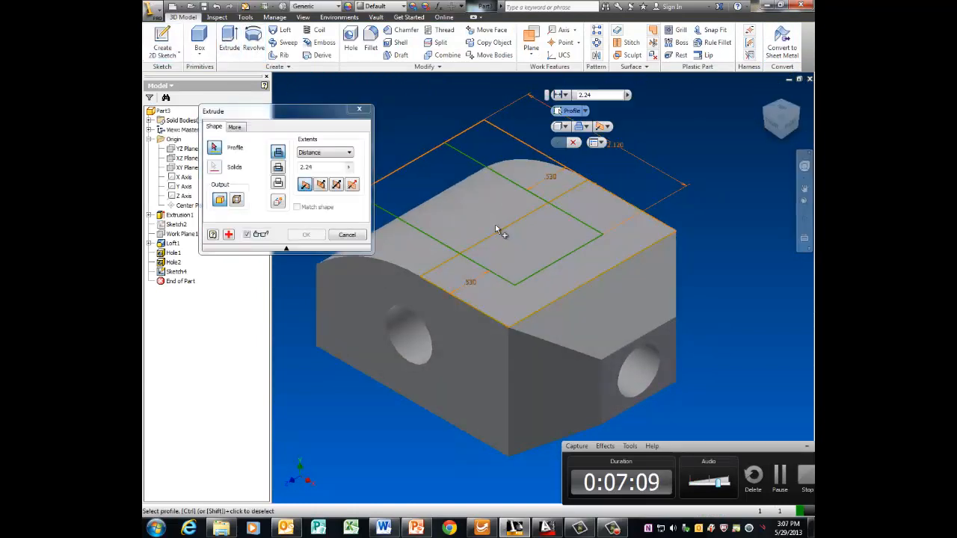
pyautogui.click(497, 254)
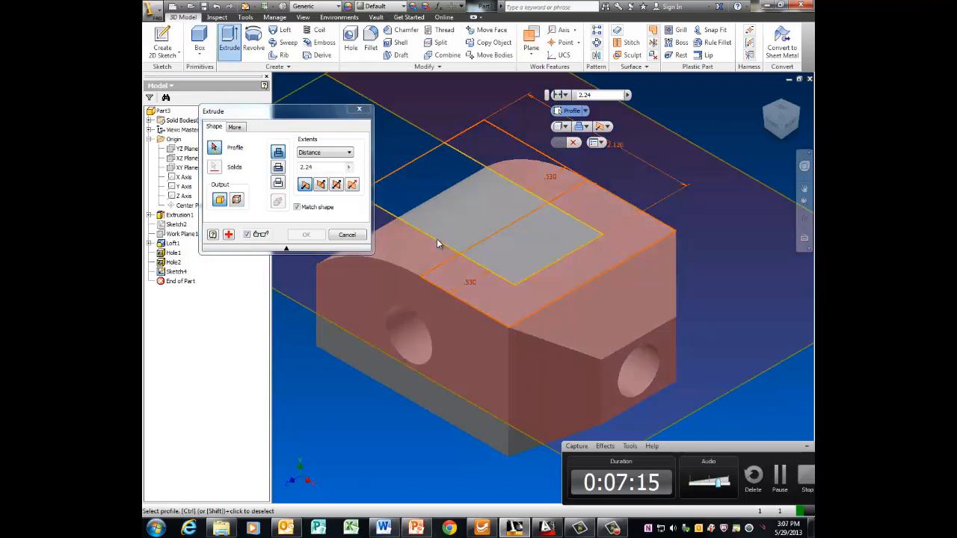
pyautogui.click(523, 232)
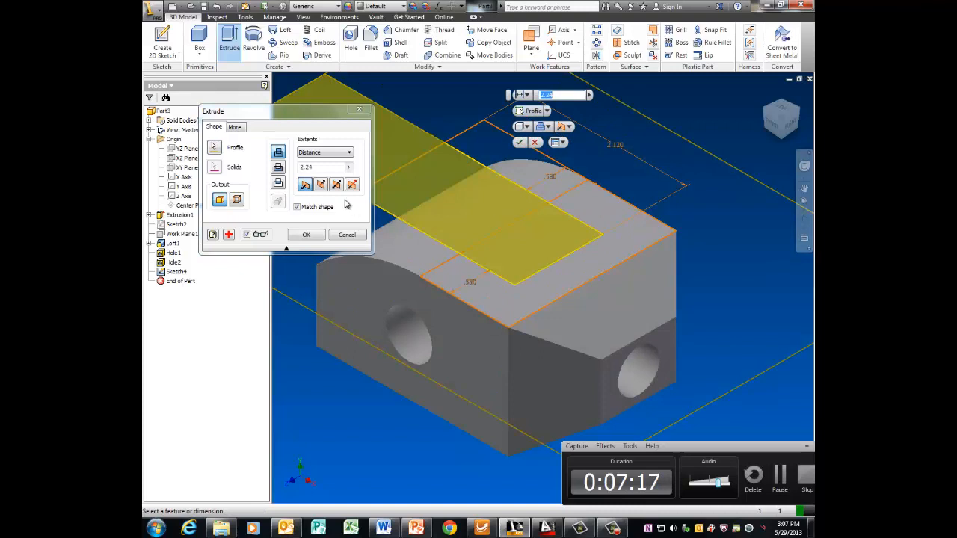
pyautogui.click(278, 168)
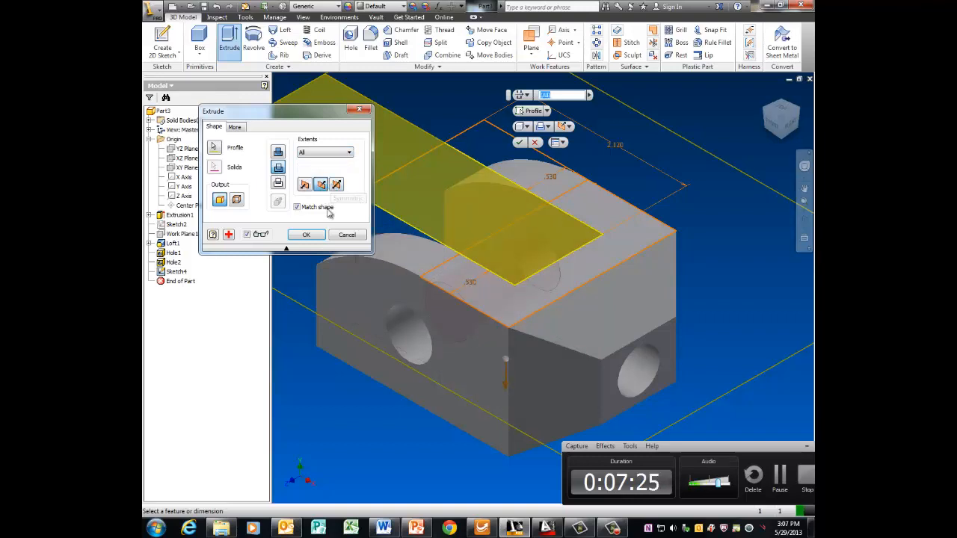
pyautogui.click(306, 234)
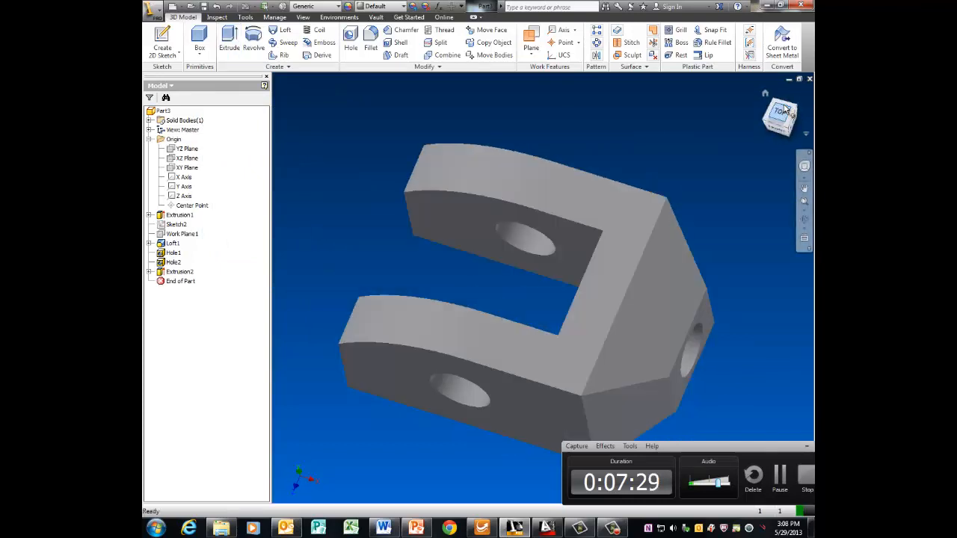
pyautogui.click(780, 116)
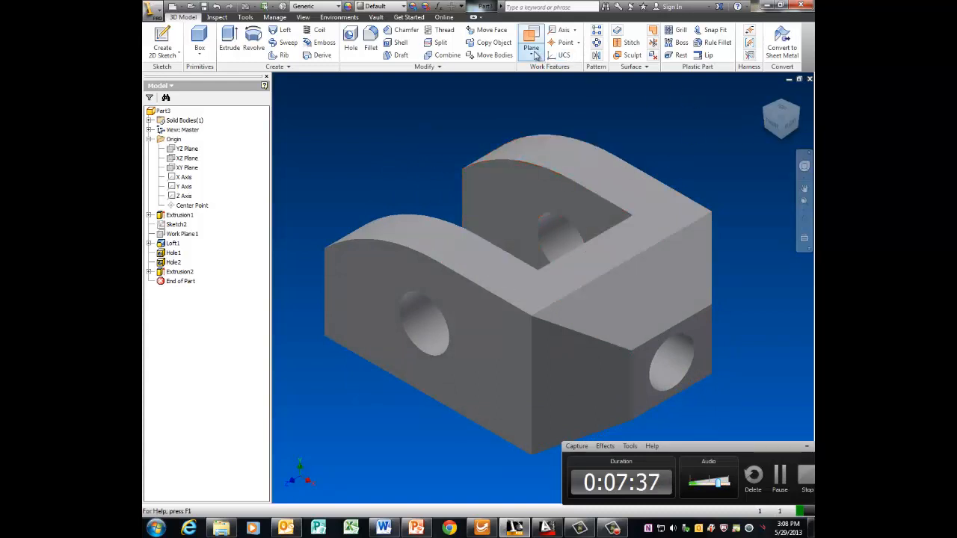
# Create a mid-plane work plane and begin a 2D sketch on Work Plane2.
pyautogui.click(531, 36)
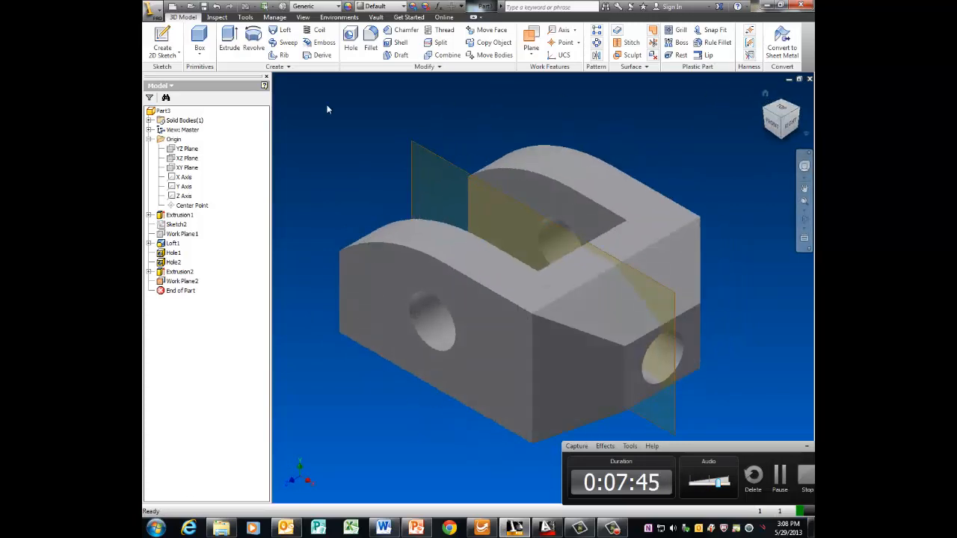
pyautogui.click(183, 280)
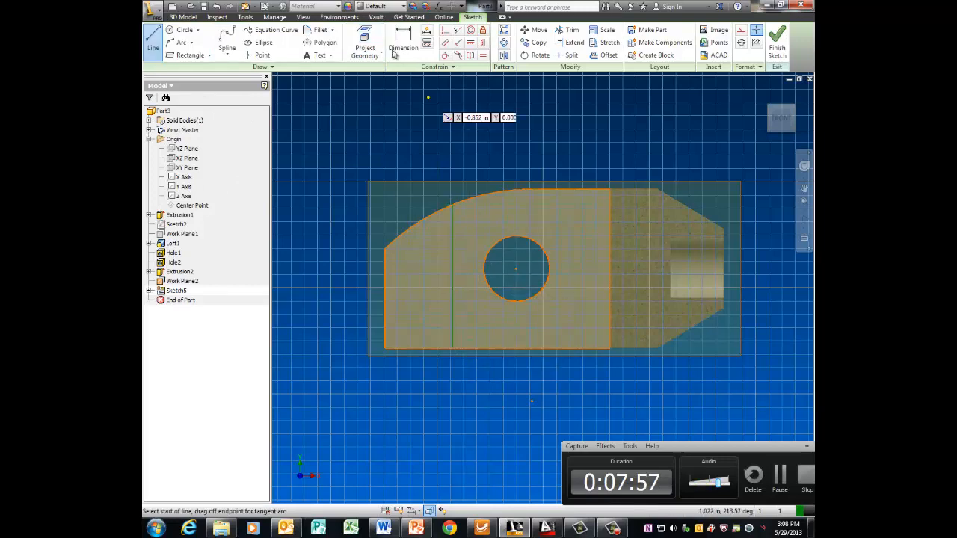
# Dimension the sketched line .62 from the part's left end and finish the sketch.
pyautogui.click(403, 42)
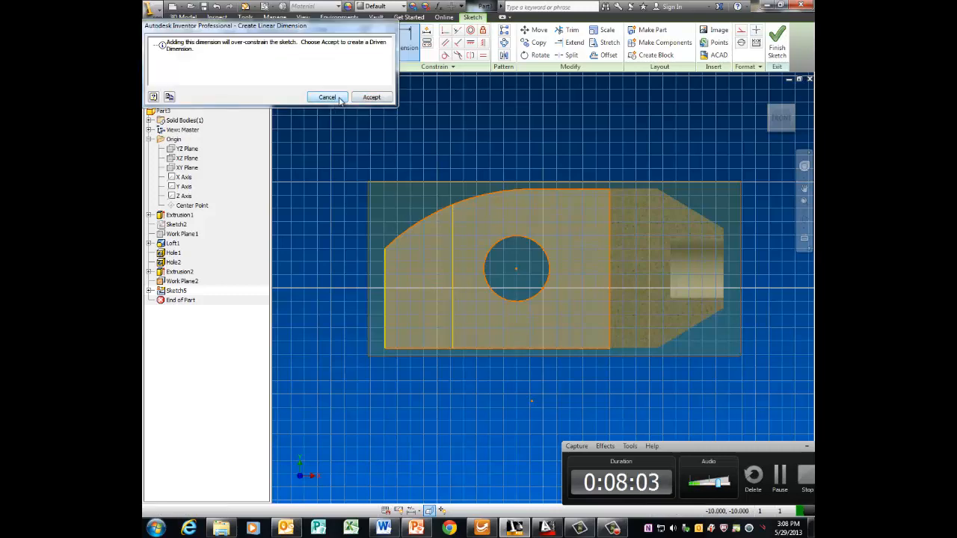
pyautogui.click(327, 97)
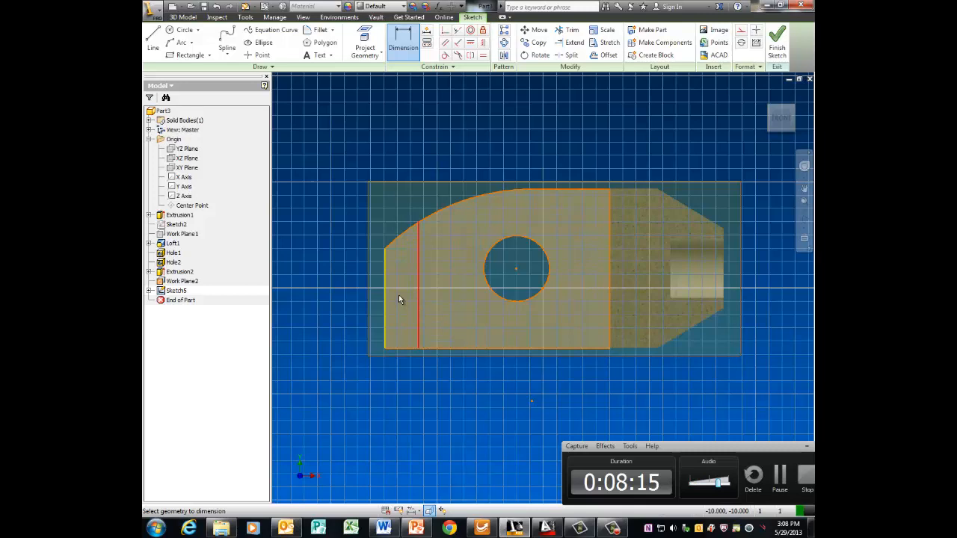
pyautogui.click(409, 194)
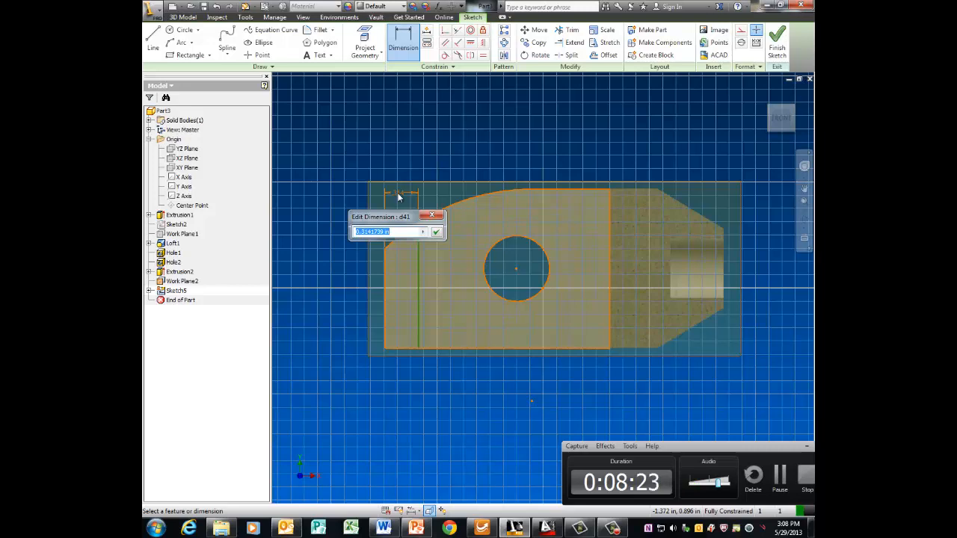
pyautogui.write('.62')
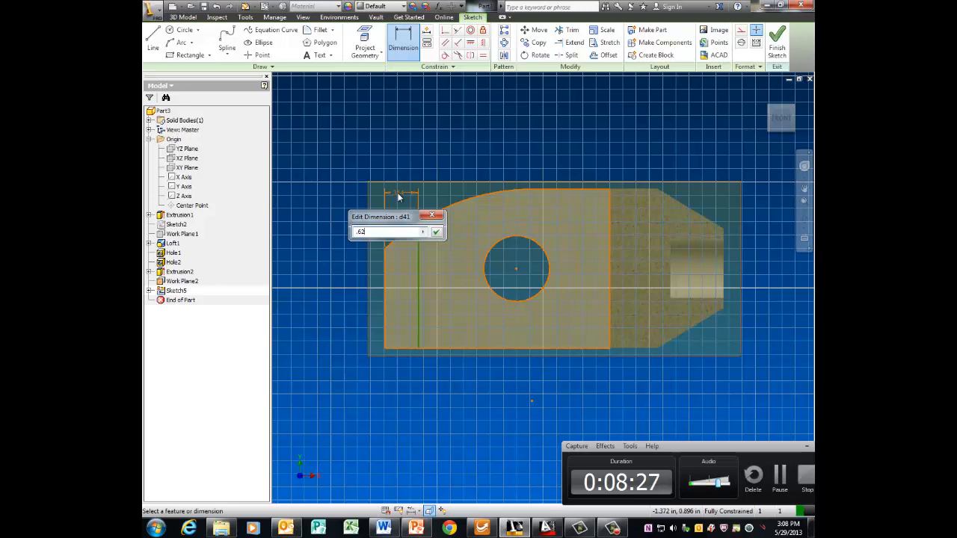
pyautogui.click(435, 231)
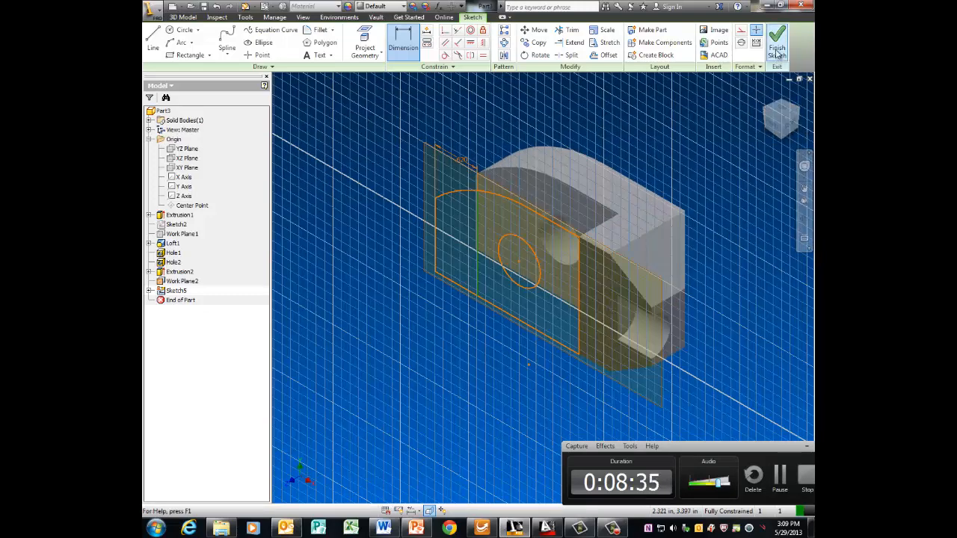
pyautogui.moveTo(778, 41)
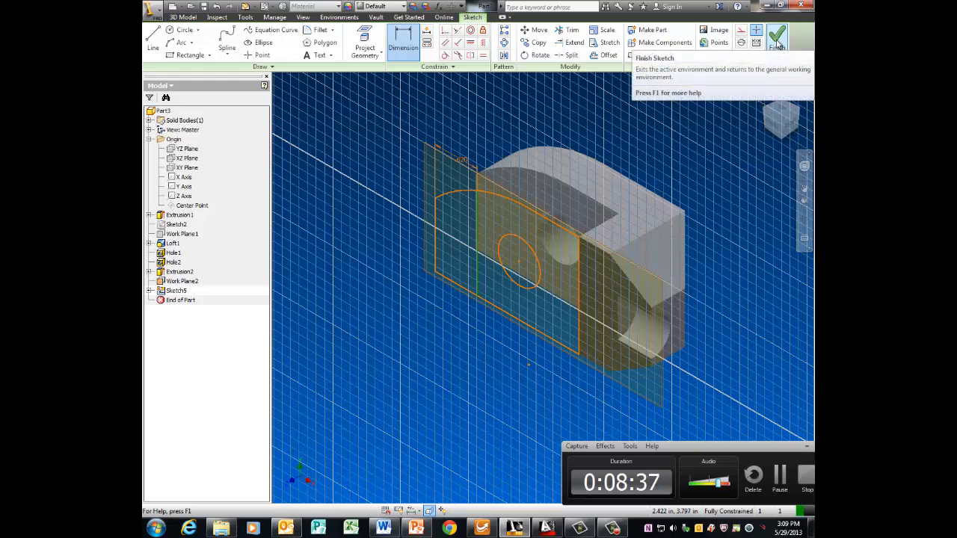
pyautogui.click(777, 38)
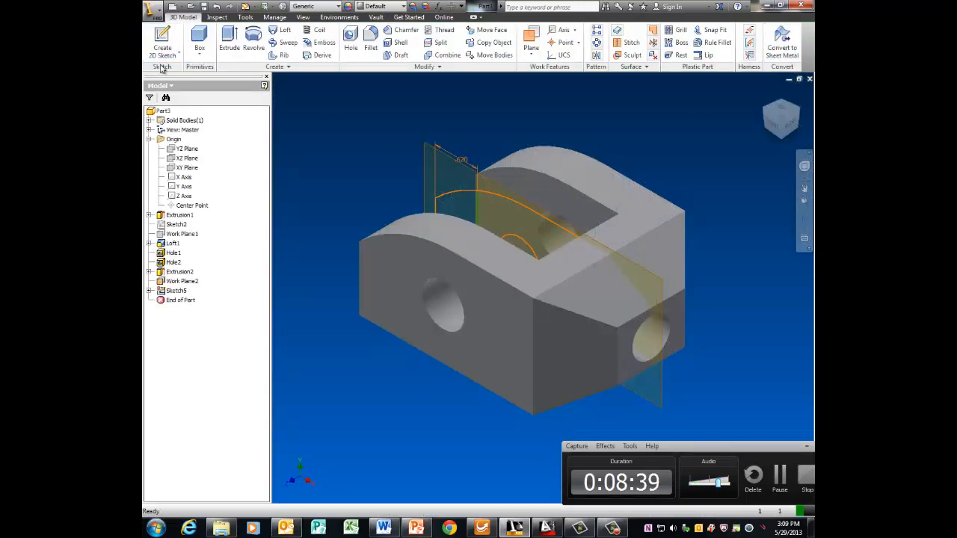
# Extrude-cut the line sketch region .81 deep to notch the arm.
pyautogui.click(229, 41)
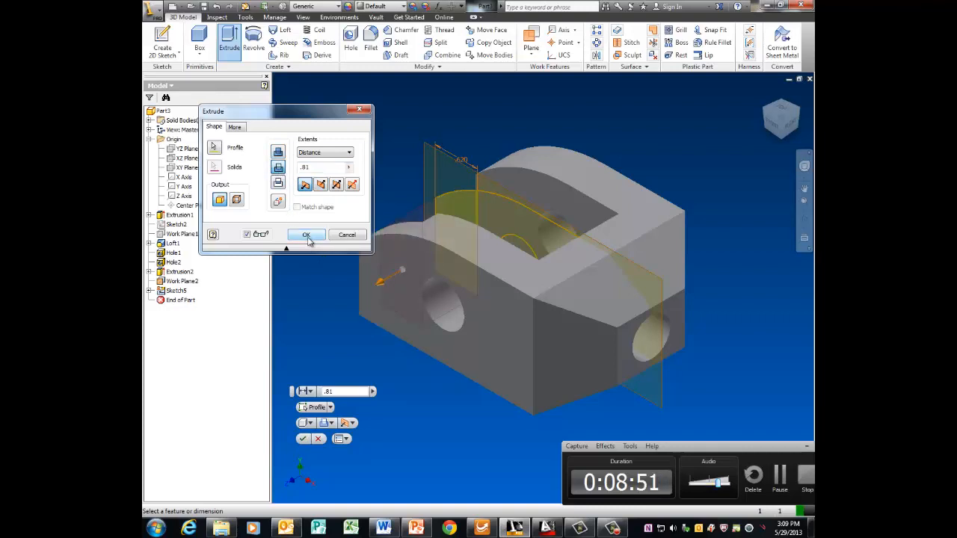
pyautogui.click(306, 235)
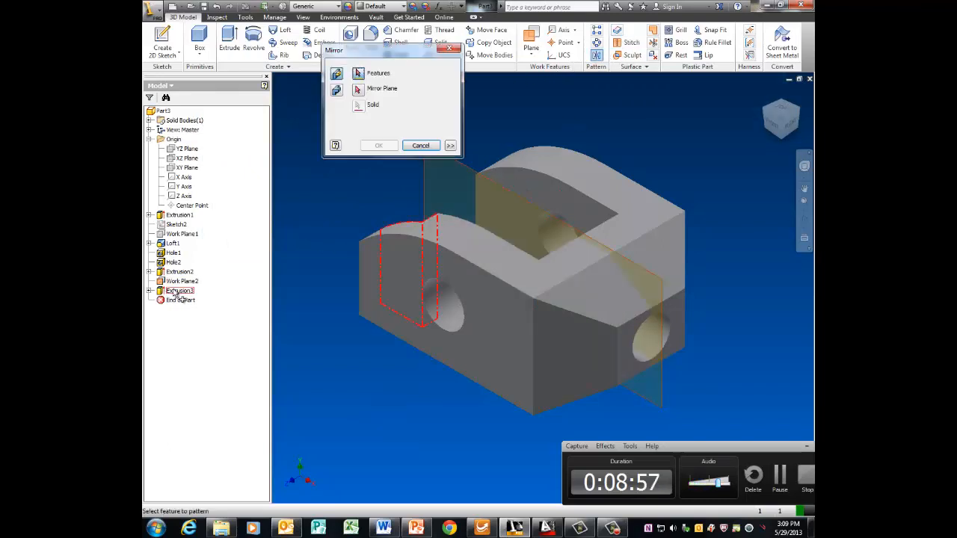
# Mirror Extrusion3 across Work Plane2 onto the opposite arm.
pyautogui.click(381, 89)
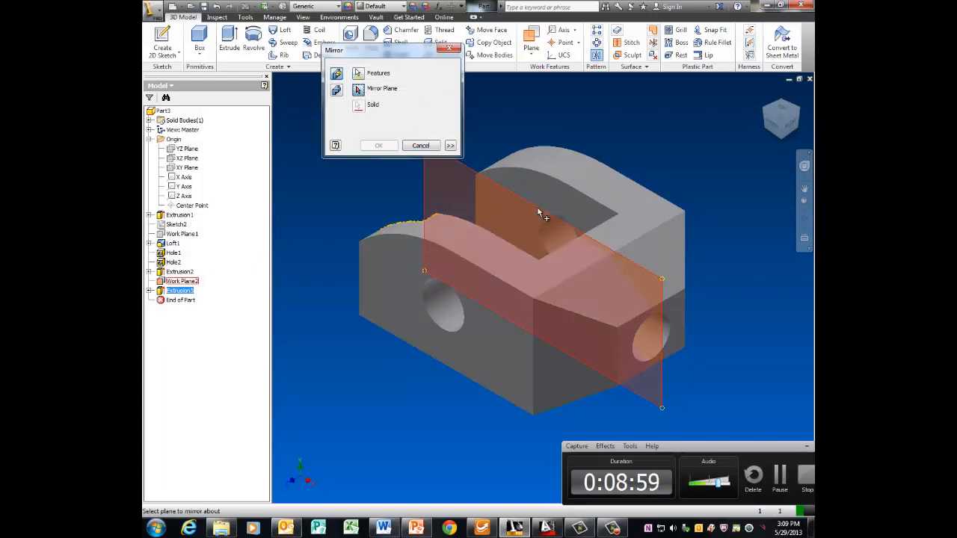
pyautogui.click(379, 145)
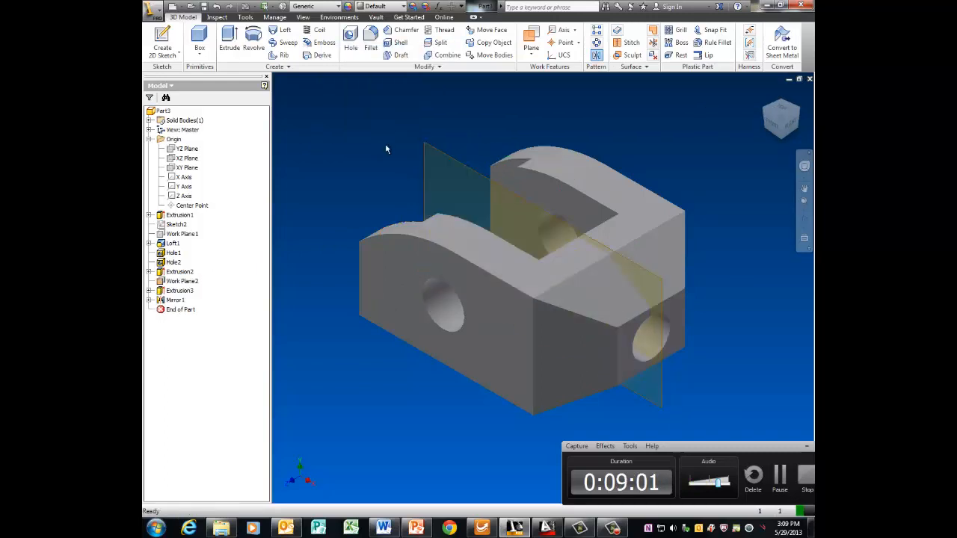
pyautogui.rightClick(175, 271)
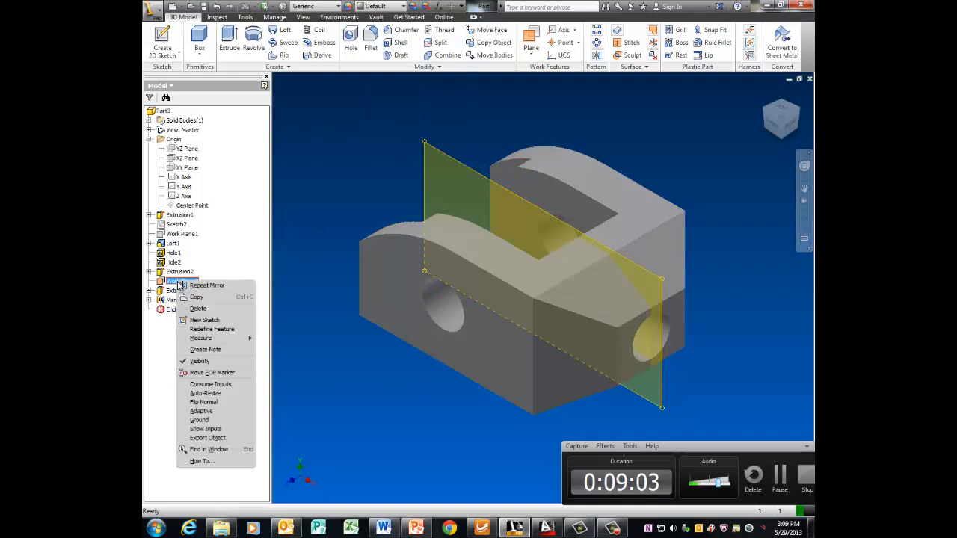